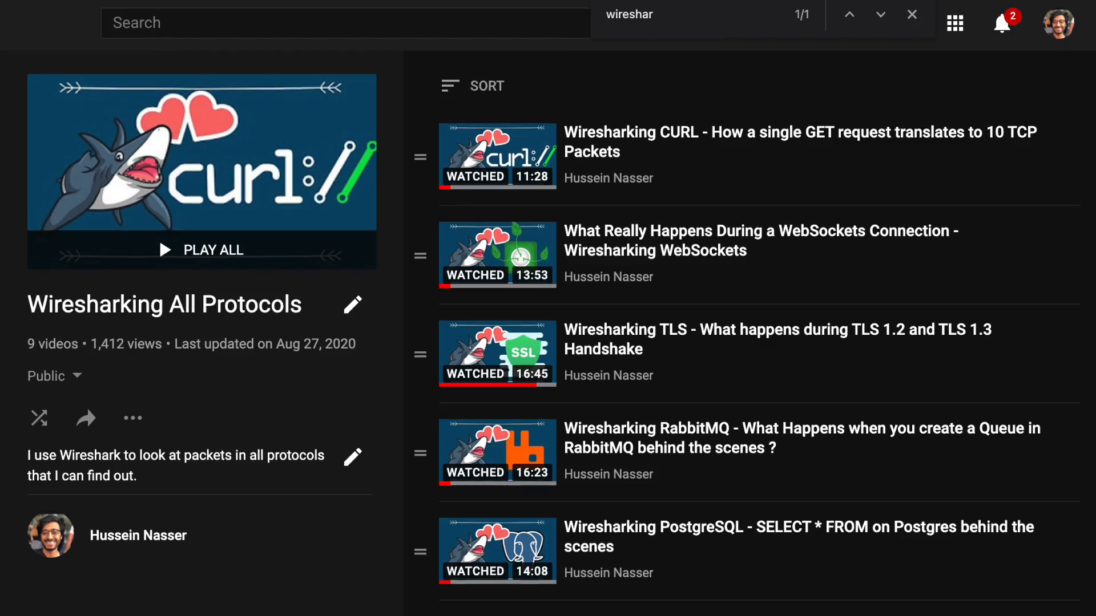
- Scroll down through the Wiresharking All Protocols playlist before moving to the code
scroll("down", 3)
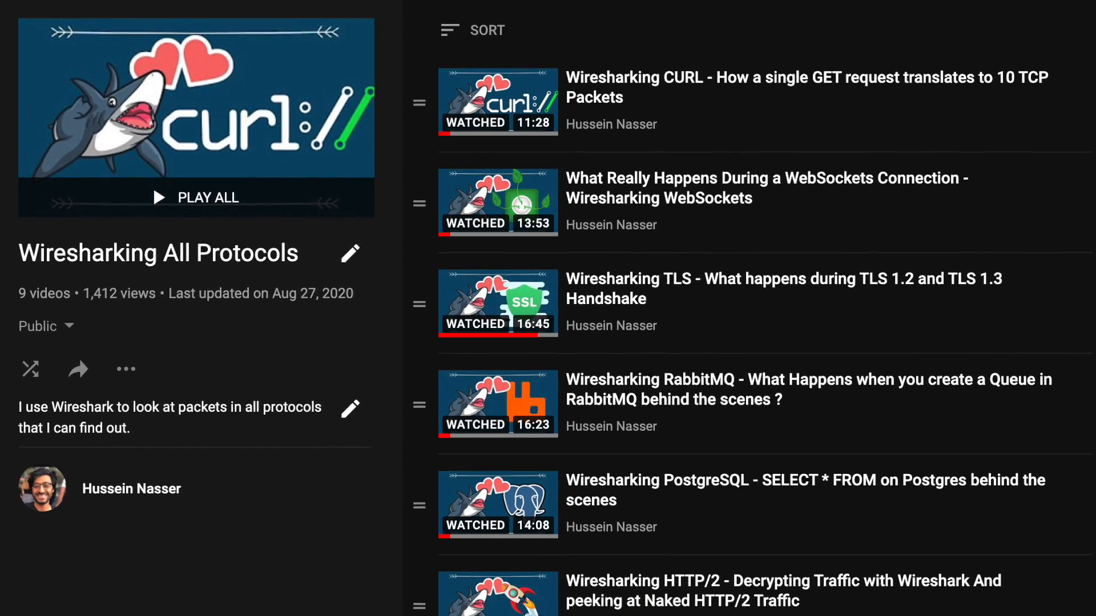
scroll("down", 3)
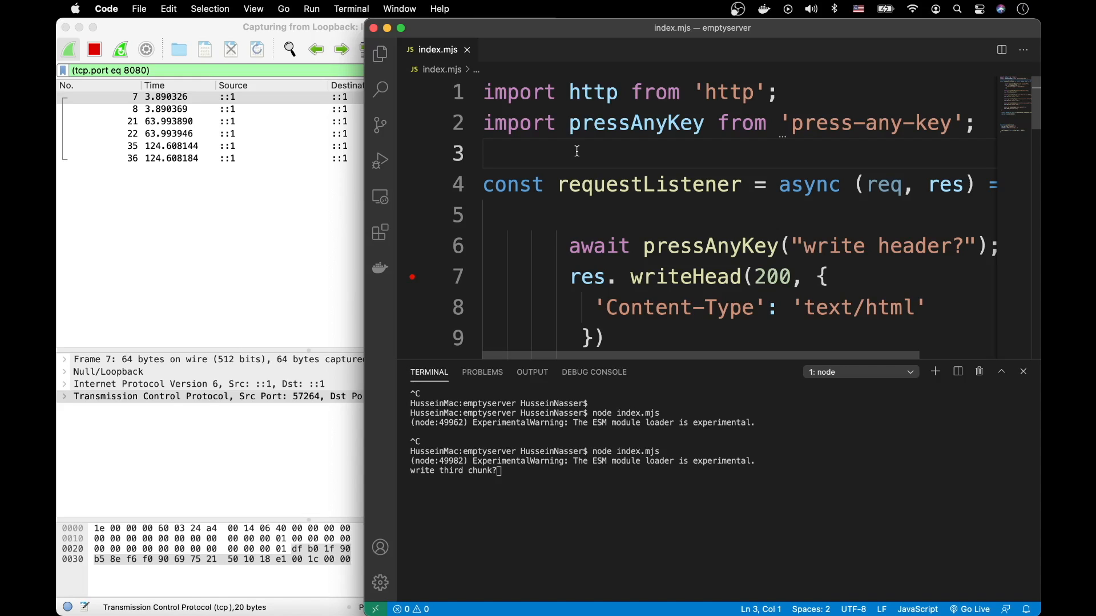
mouse_move(401, 27)
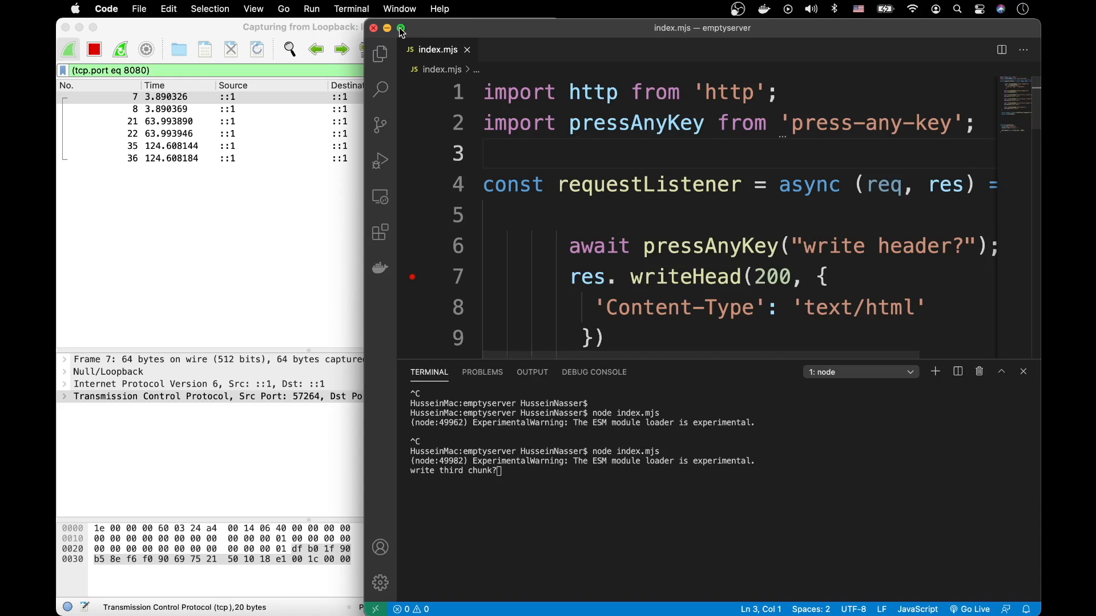
- Maximize the editor window and scroll to the top of index.mjs
left_click(401, 28)
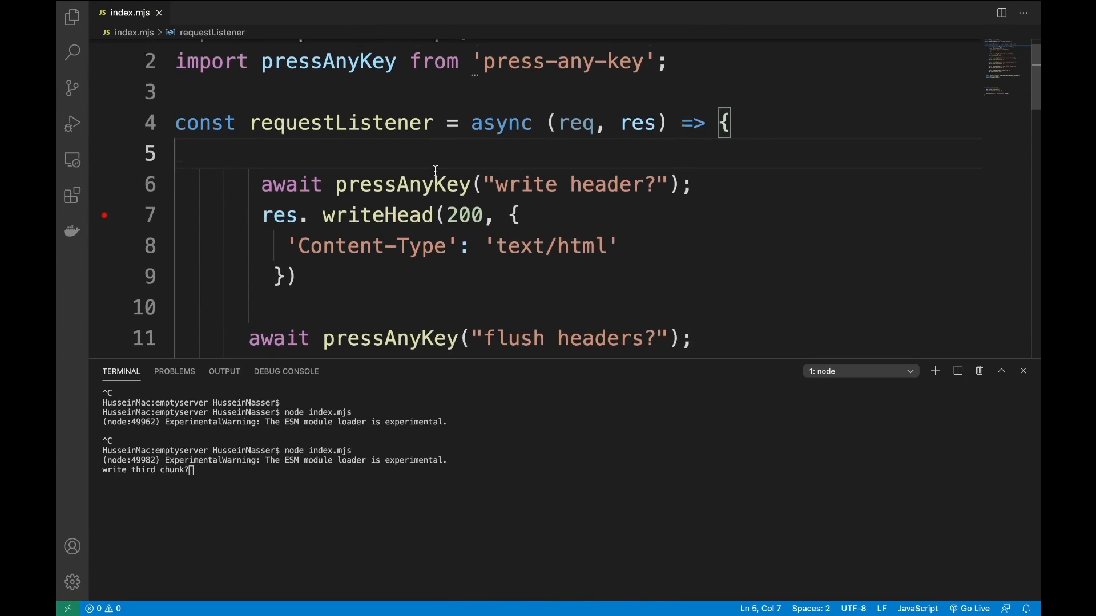
scroll("up", 3)
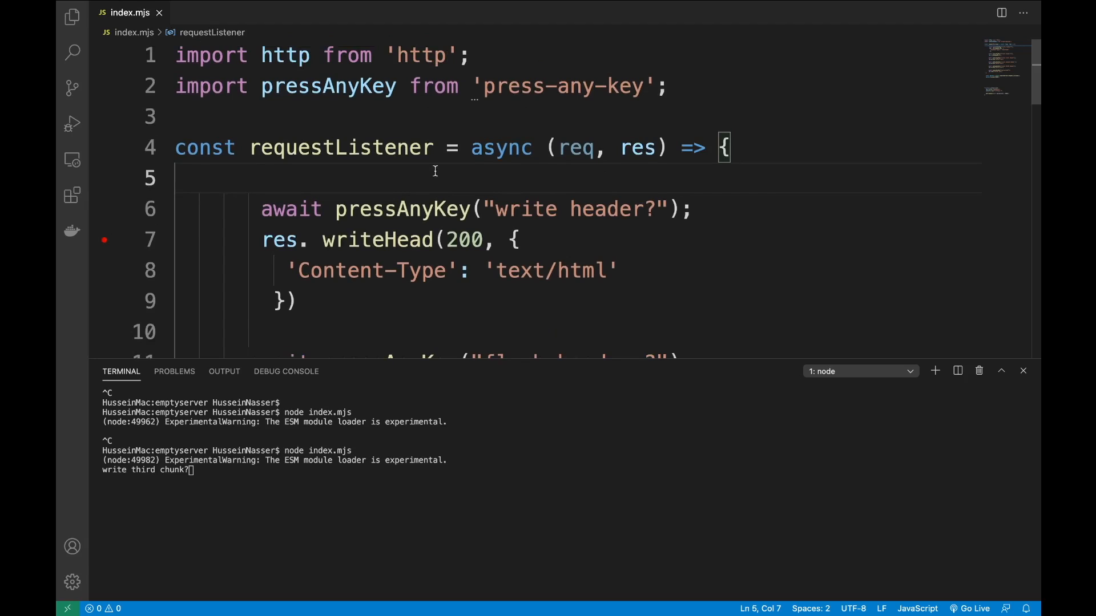
mouse_move(460, 246)
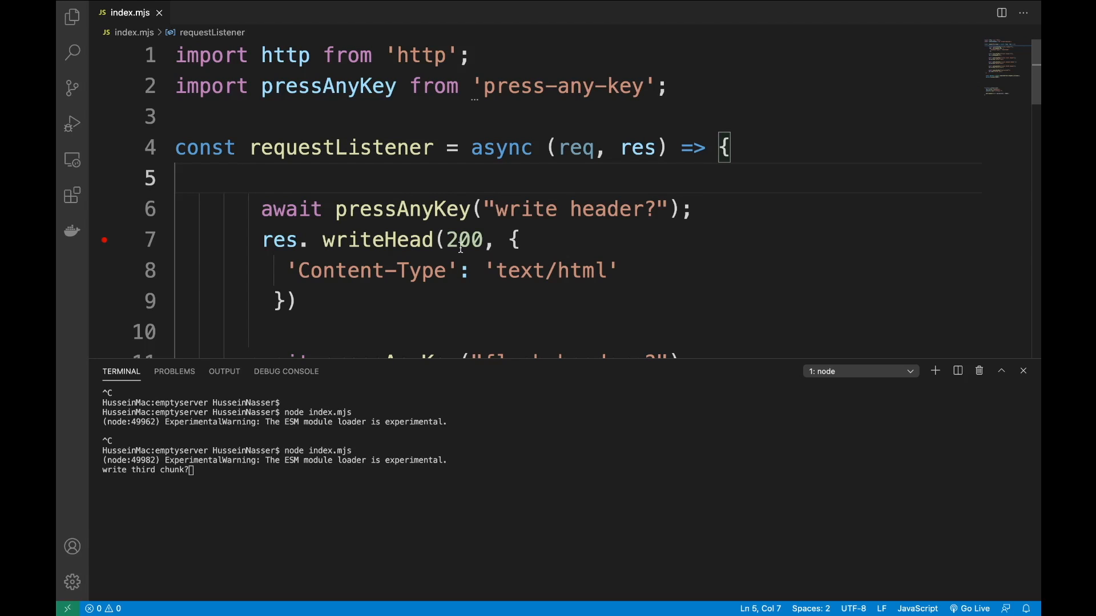
mouse_move(439, 169)
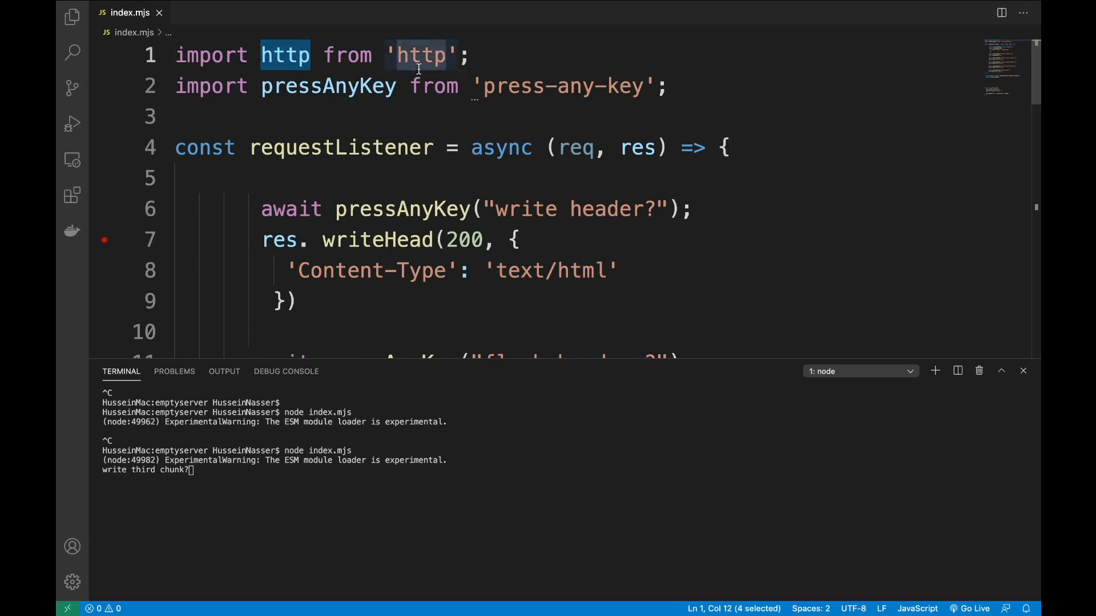
- Highlight pressAnyKey inside requestListener to show where it gates writeHead and flushHeaders
left_click(362, 147)
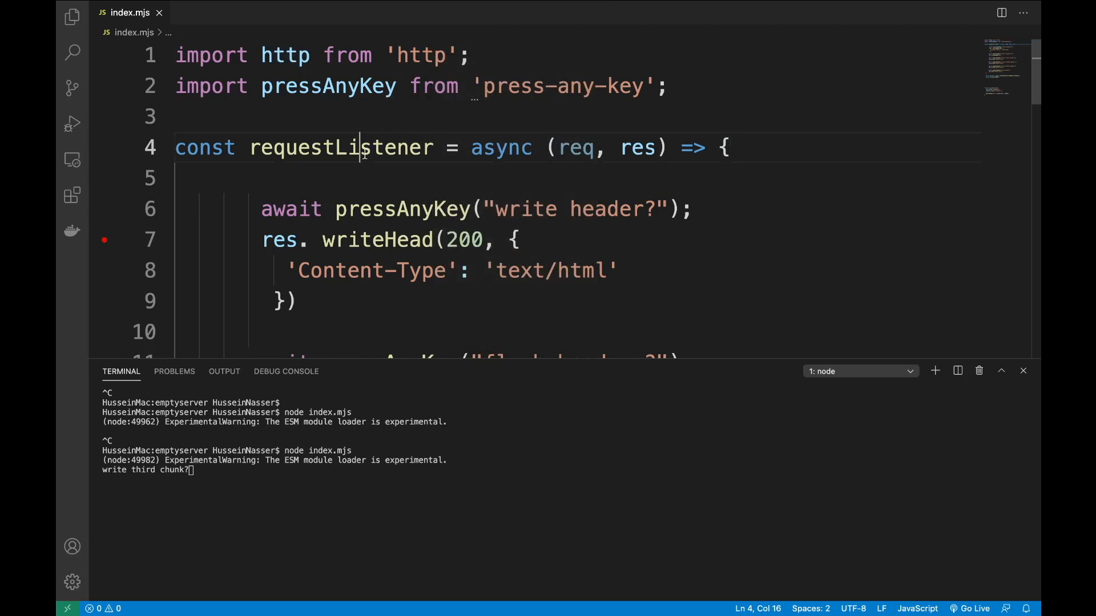
double_click(340, 147)
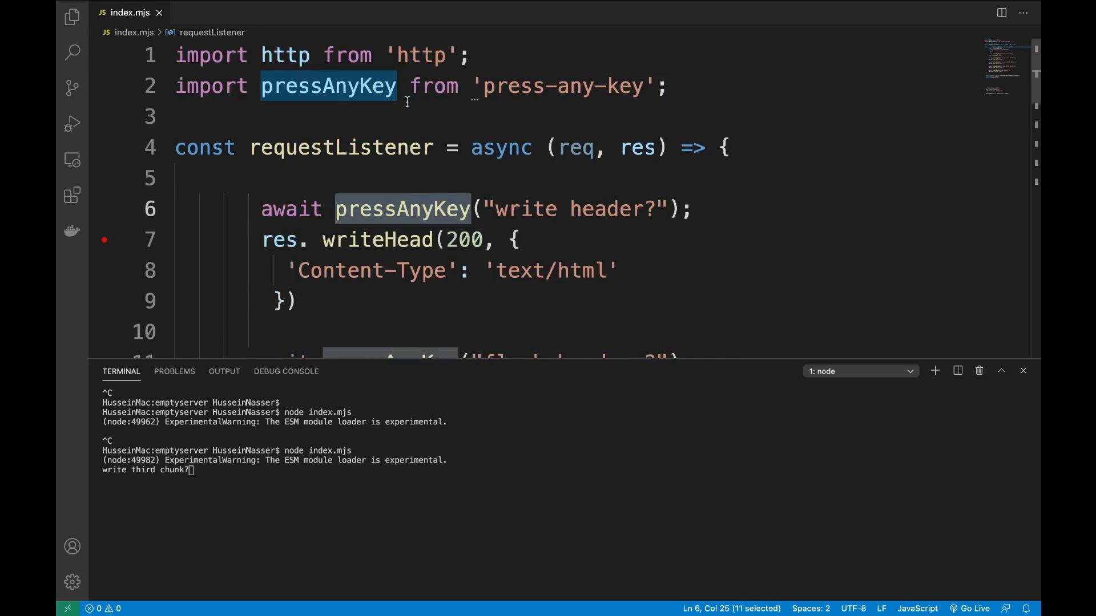
scroll("down", 3)
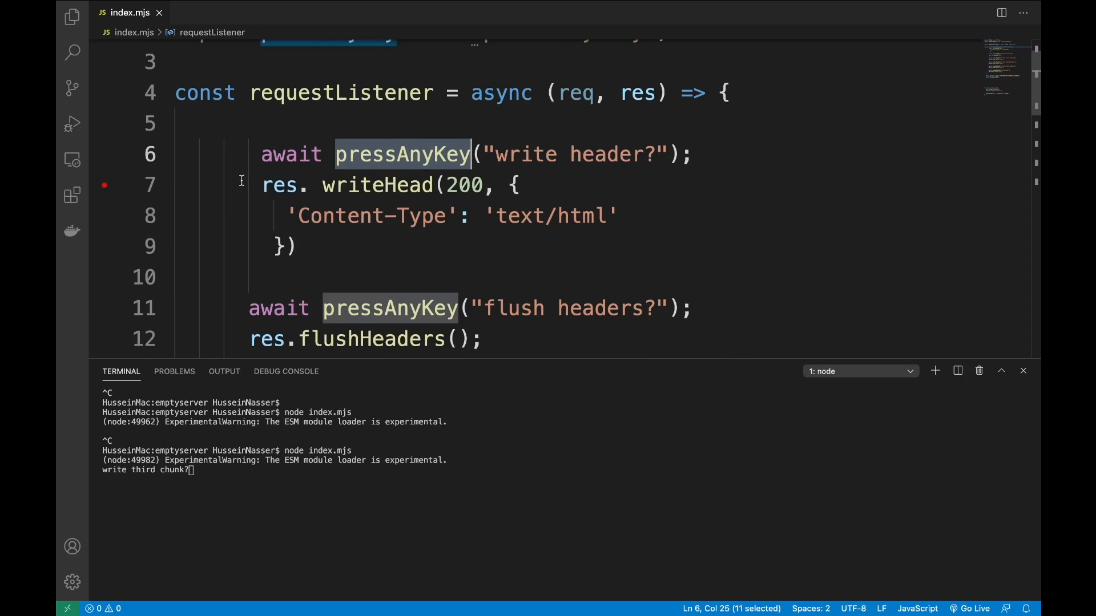
left_click(279, 185)
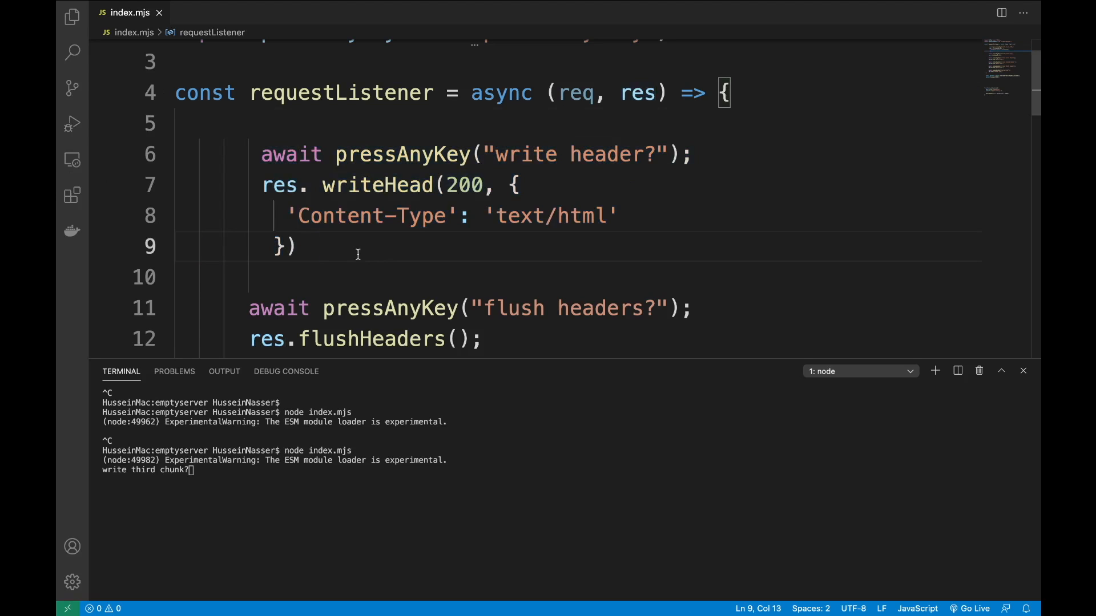
mouse_move(378, 273)
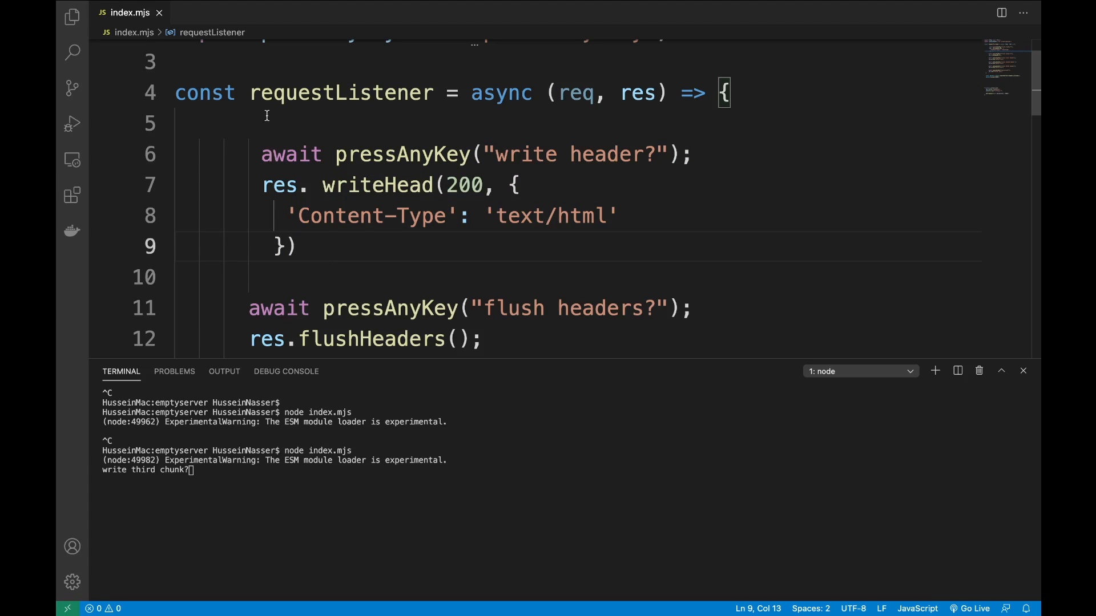
mouse_move(402, 154)
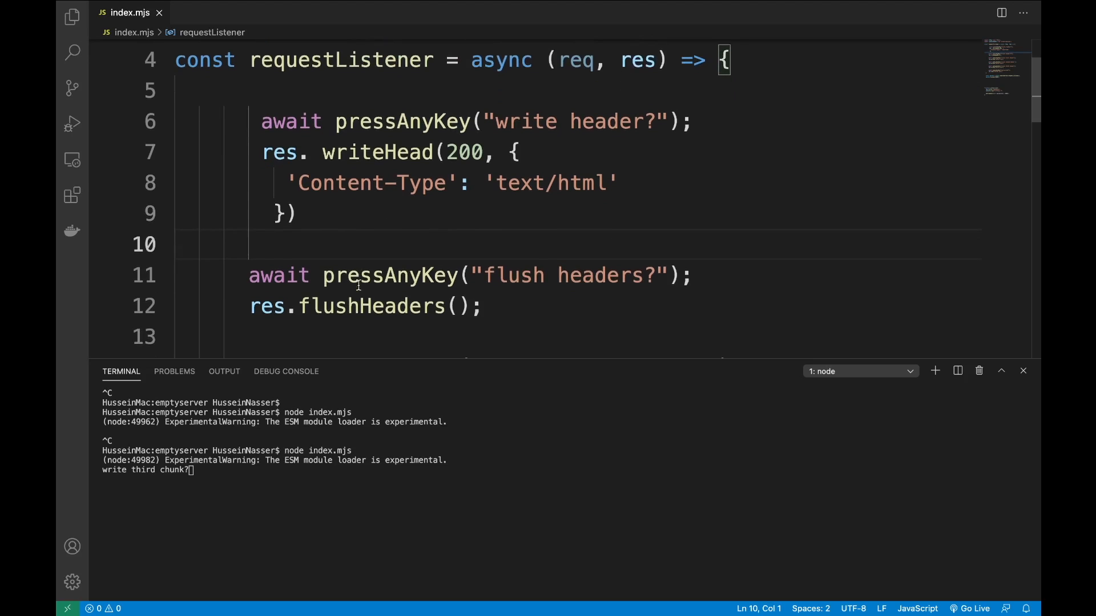
left_click(342, 215)
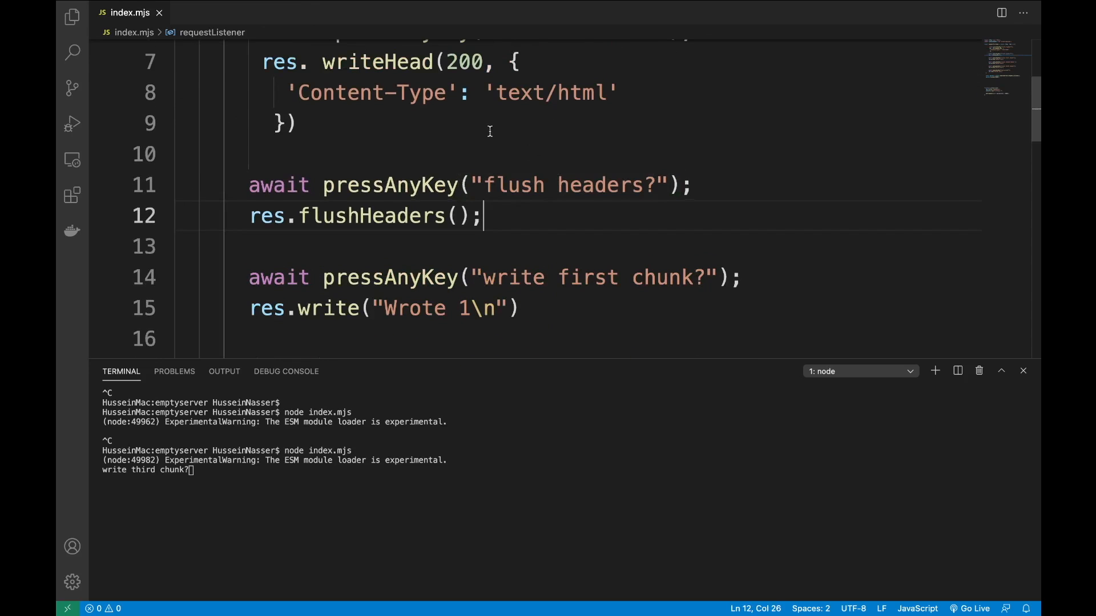
scroll("up", 3)
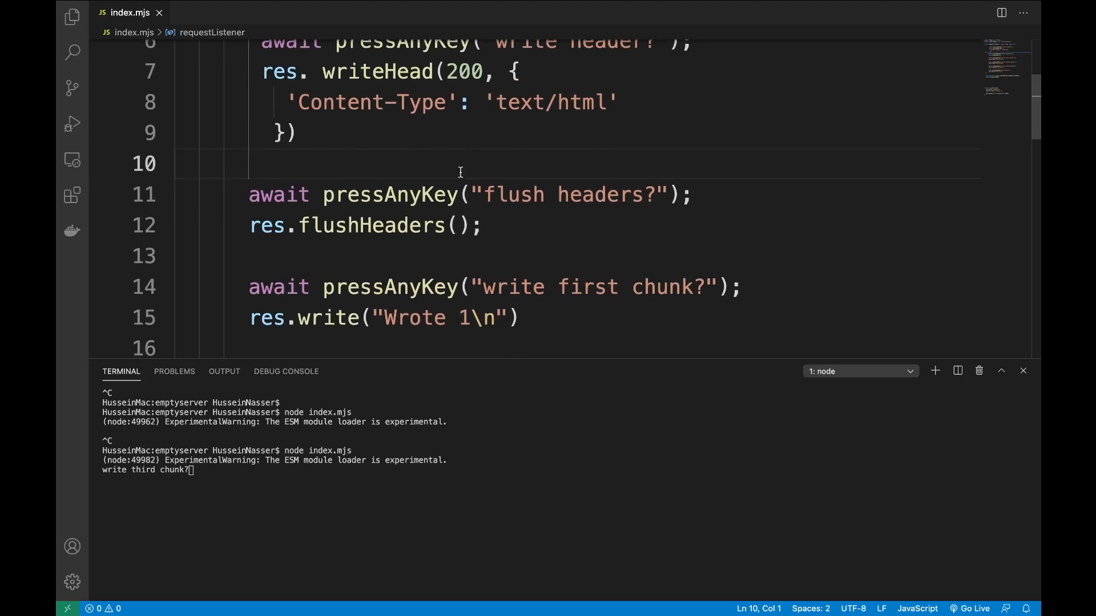
mouse_move(474, 154)
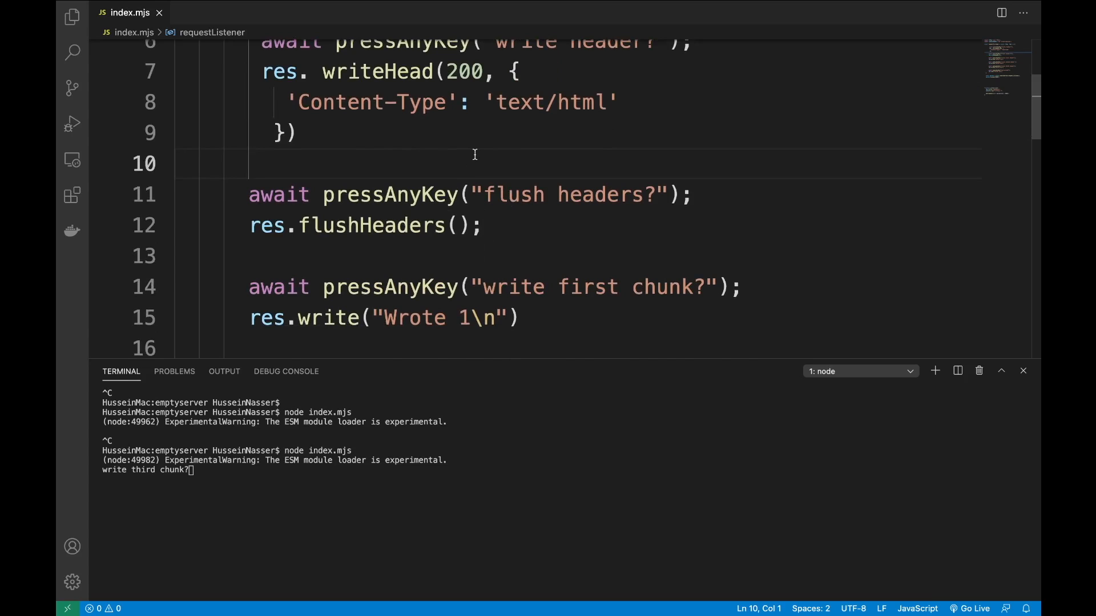
scroll("down", 3)
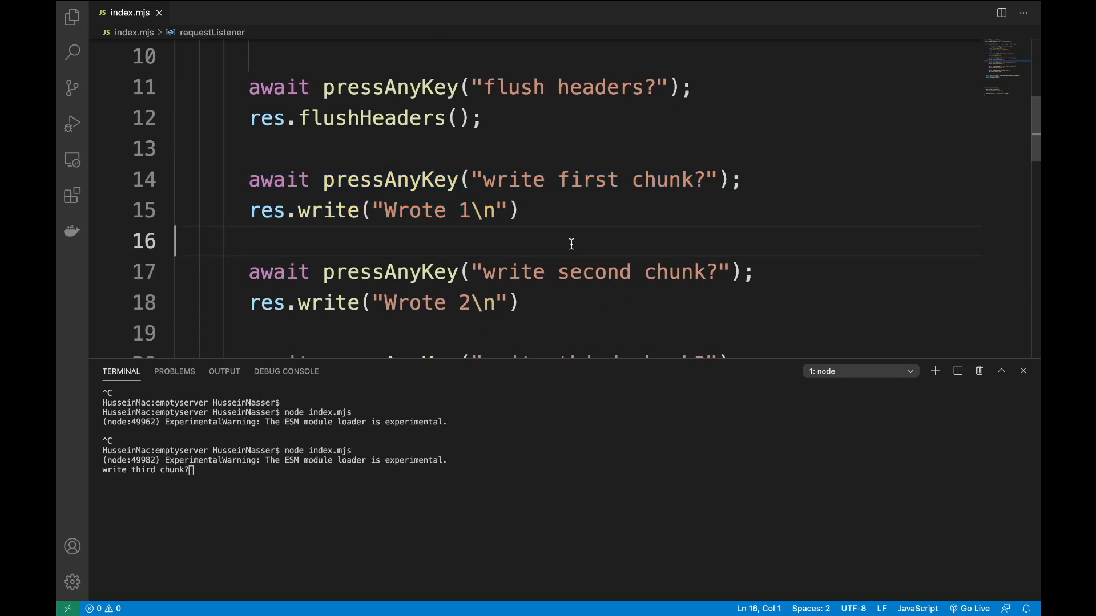
mouse_move(559, 183)
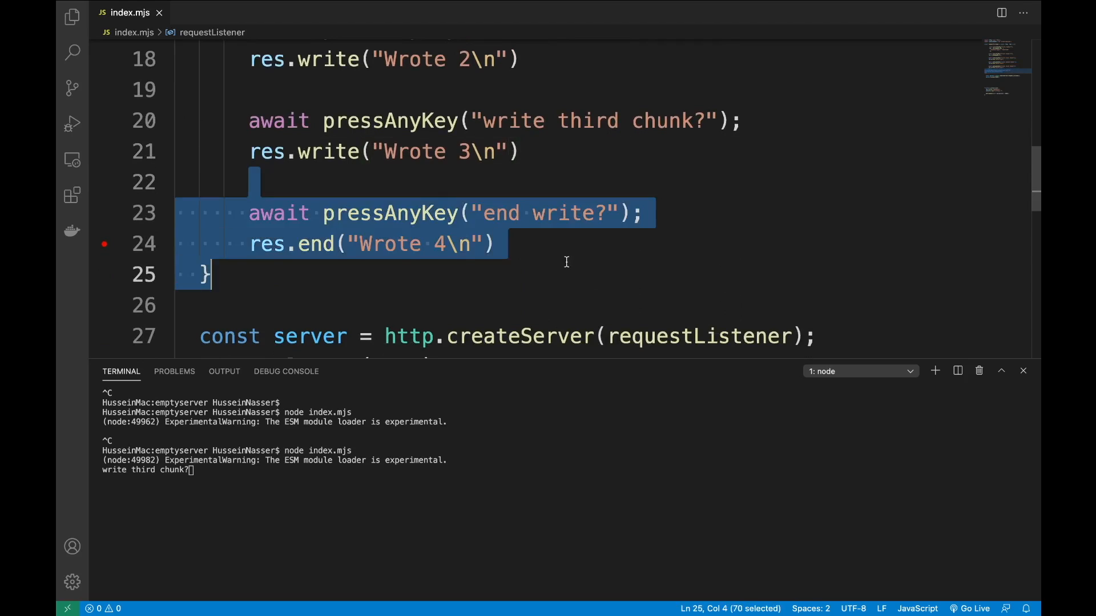
left_click(289, 237)
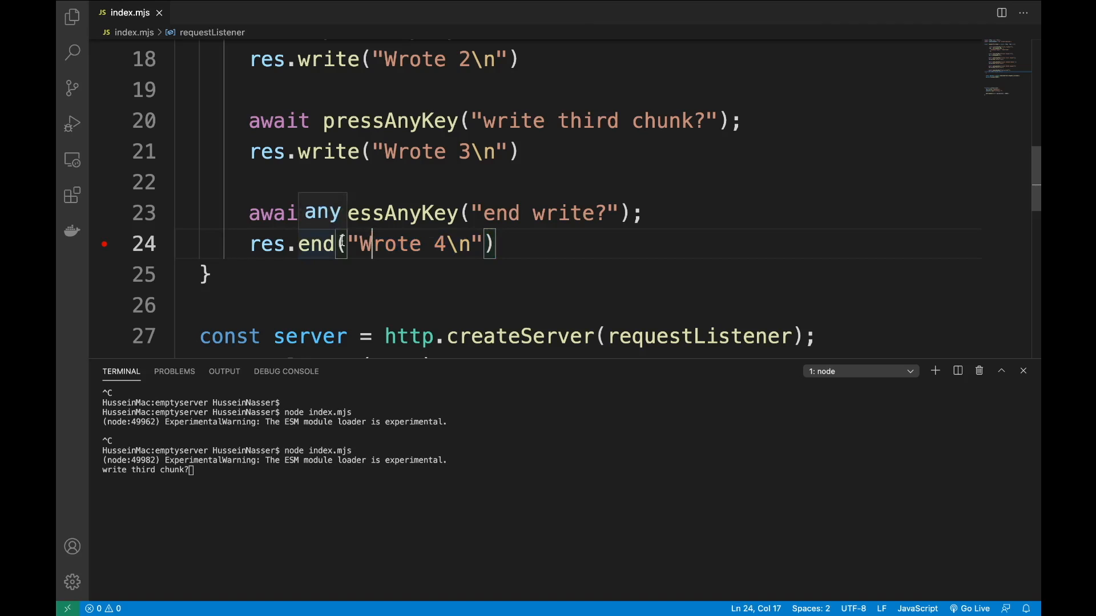
scroll("up", 3)
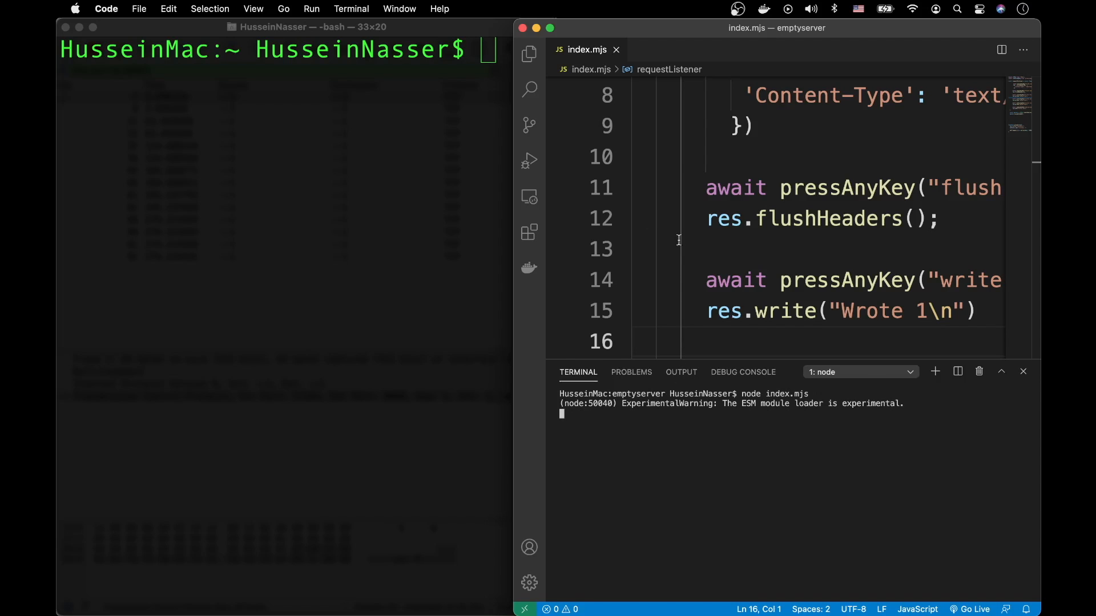
type("curl")
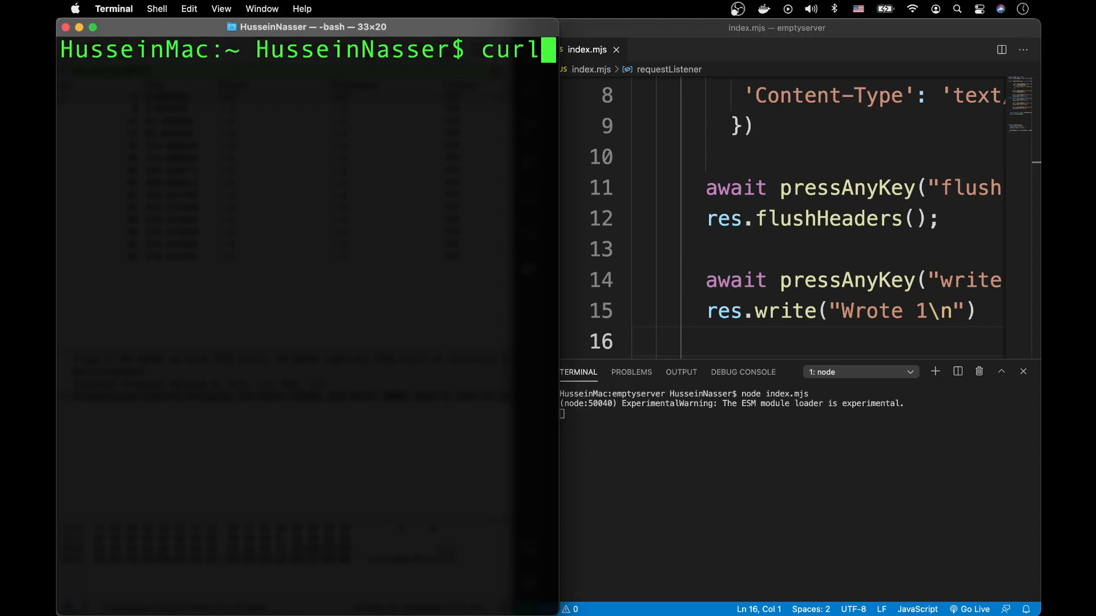
type("-v")
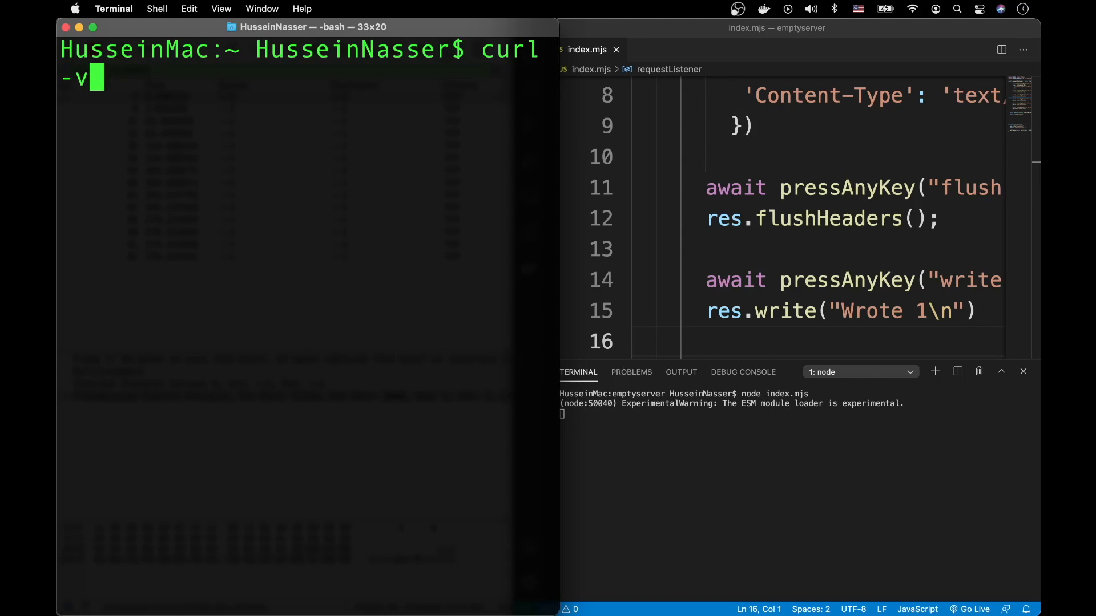
type("N")
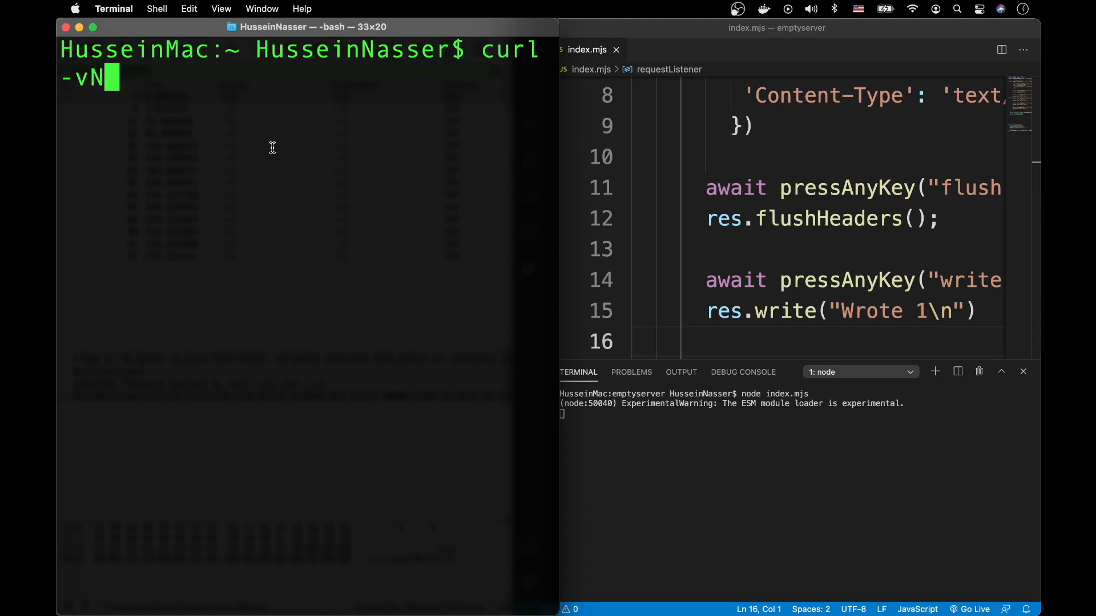
type("http://localhost:8080")
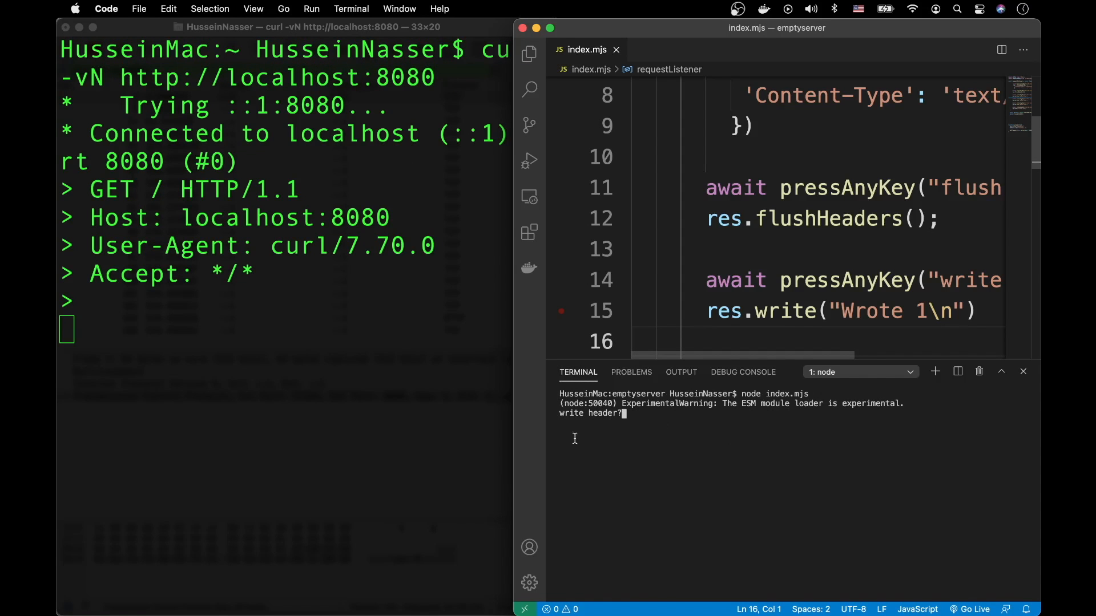
mouse_move(650, 448)
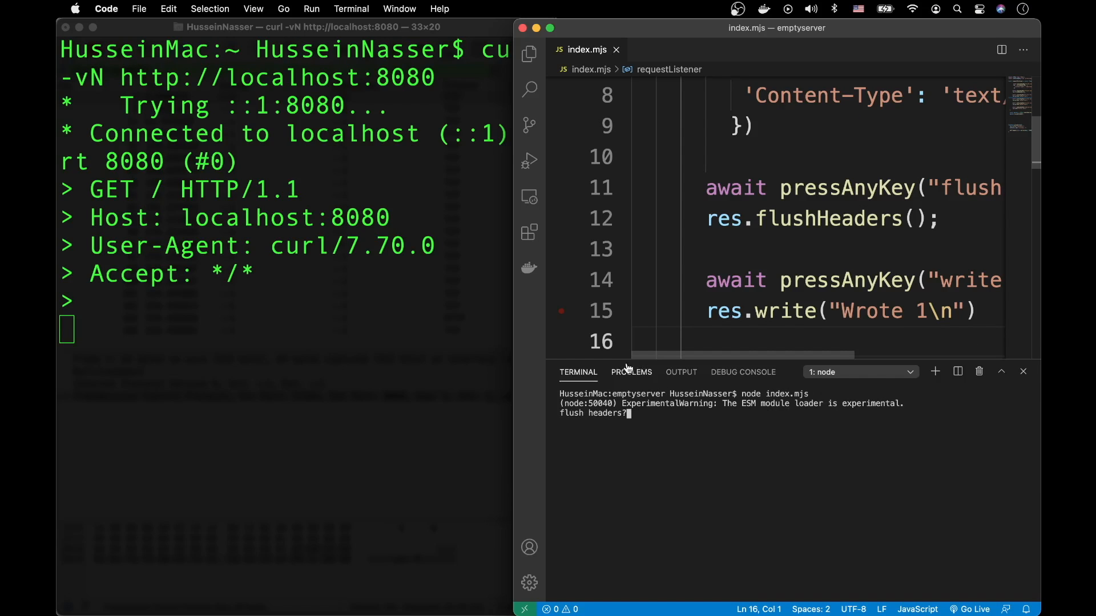
mouse_move(284, 287)
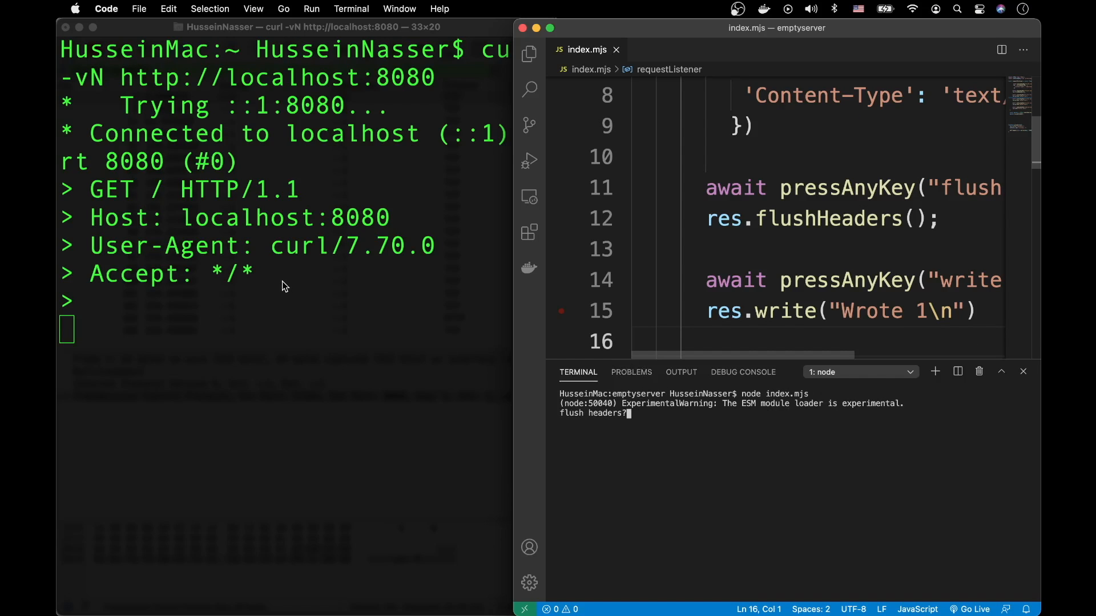
- Answer the flush-headers prompt in the server terminal and check curl's 200 OK chunked response
left_click(777, 187)
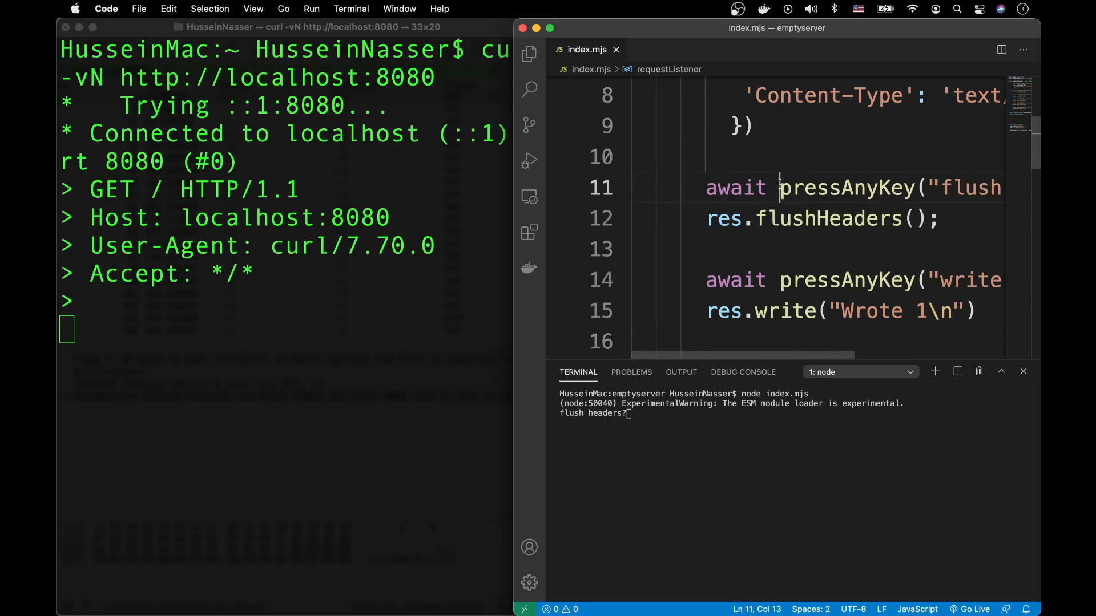
scroll("up", 3)
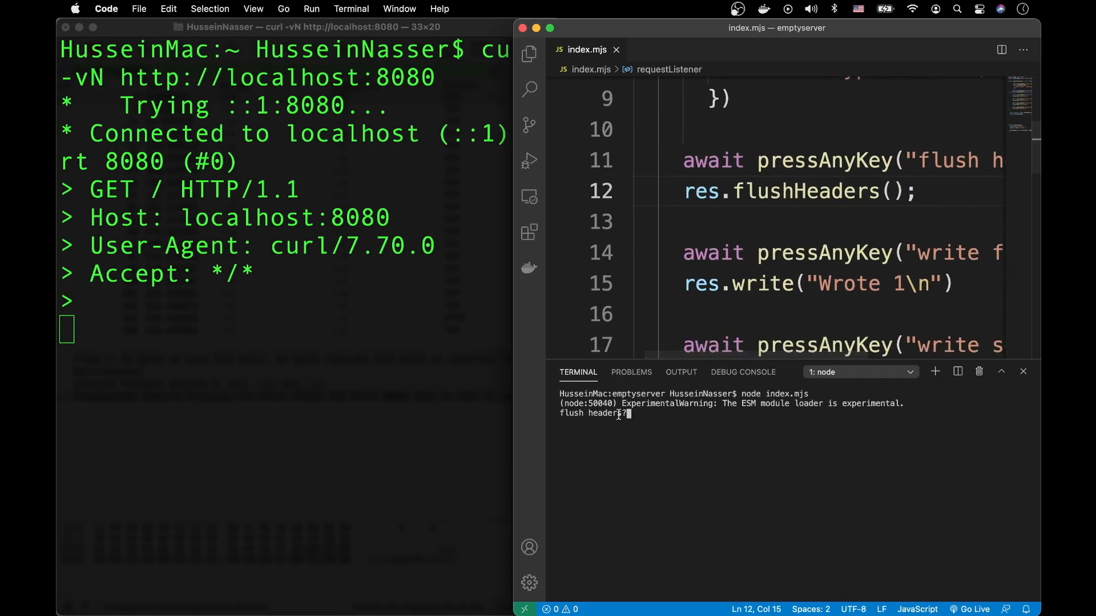
mouse_move(684, 419)
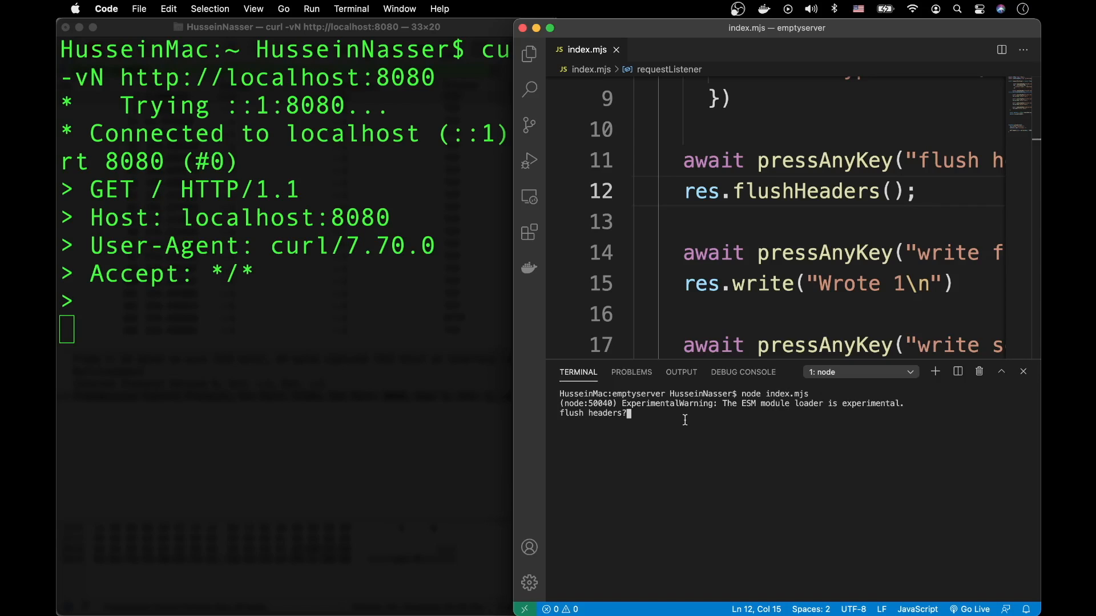
mouse_move(676, 432)
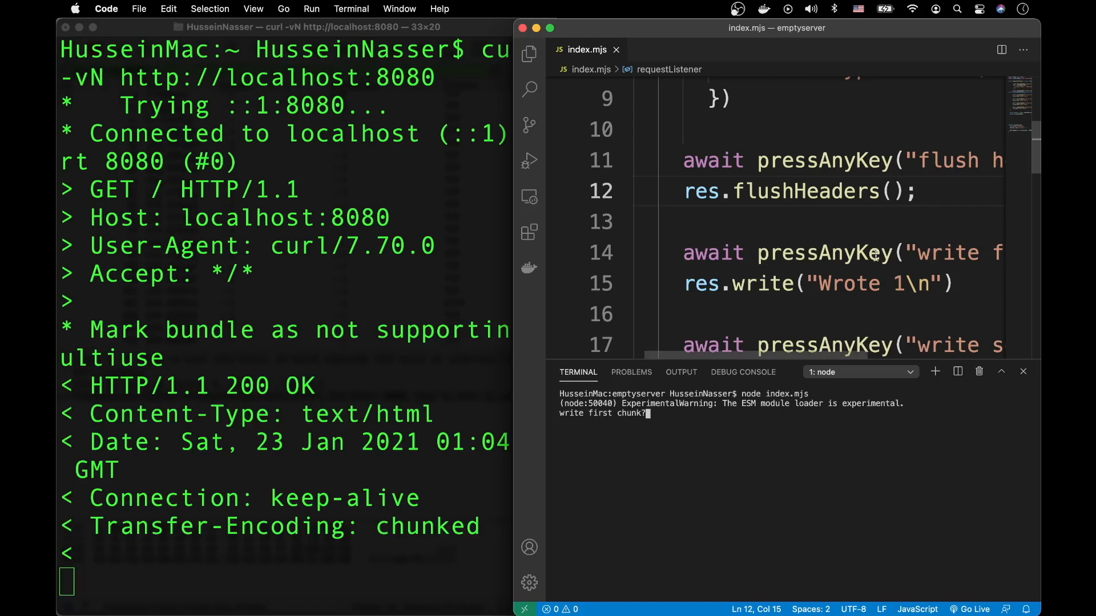
scroll("up", 3)
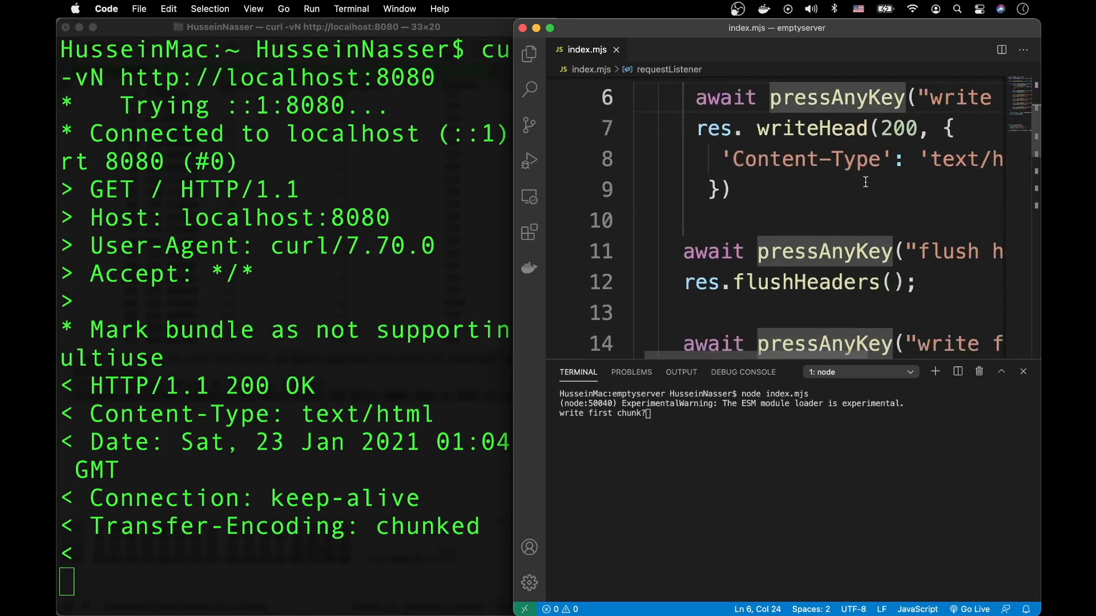
- Write the first chunk so curl shows 'Wrote 1', leaving the server at 'write second chunk?'
left_click(839, 251)
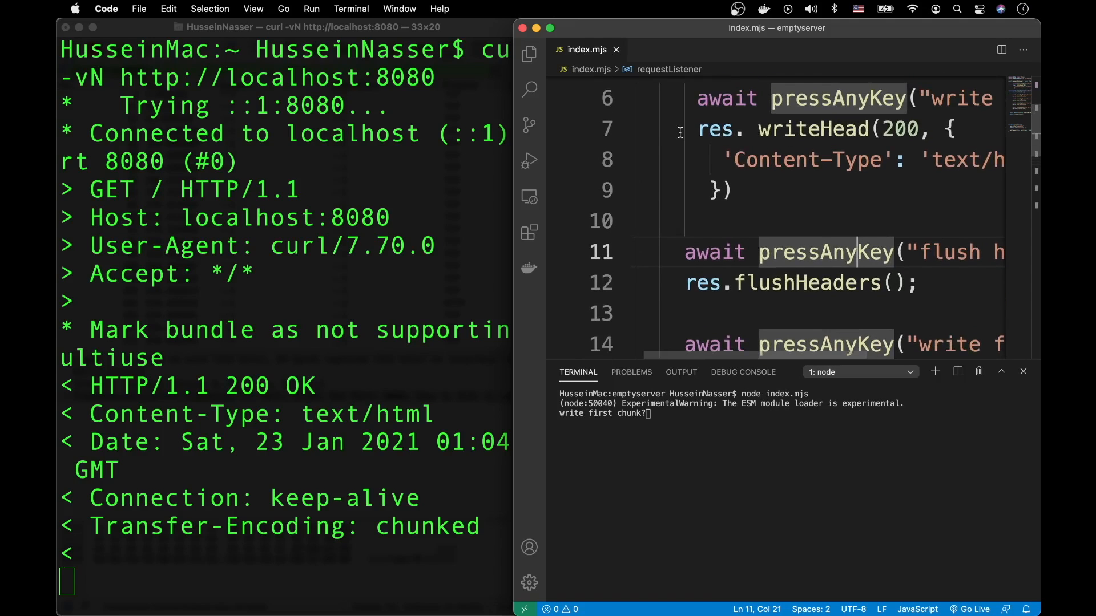
left_click(776, 191)
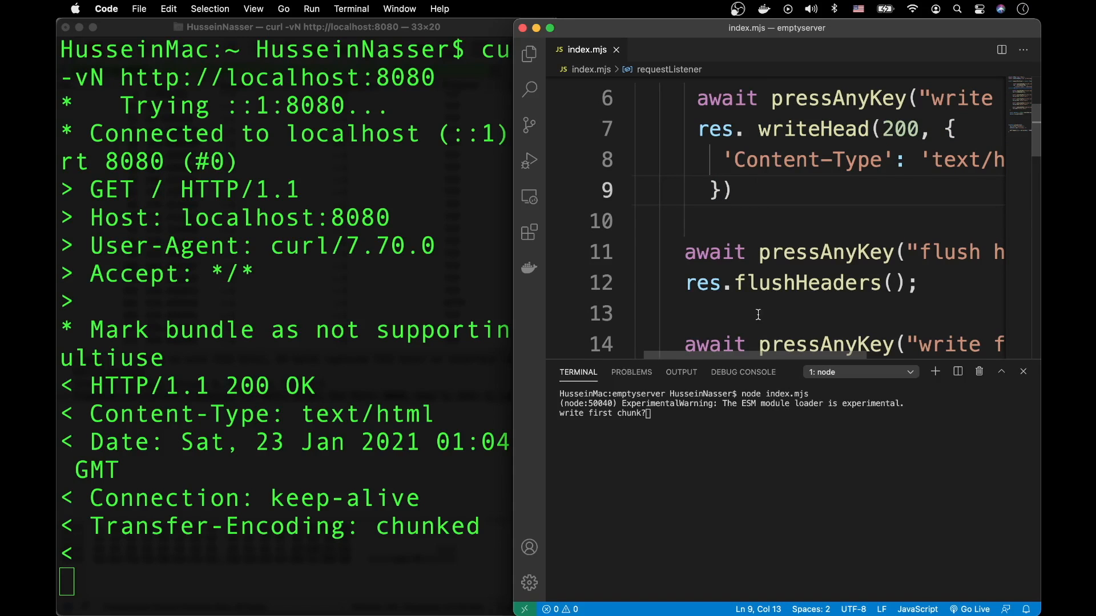
mouse_move(674, 413)
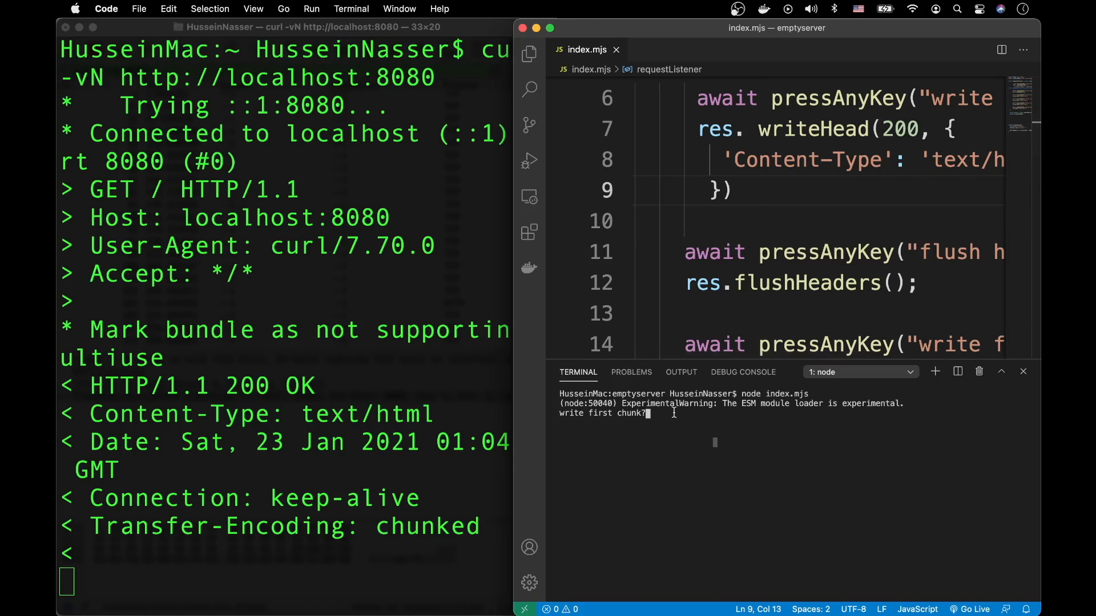
scroll("down", 3)
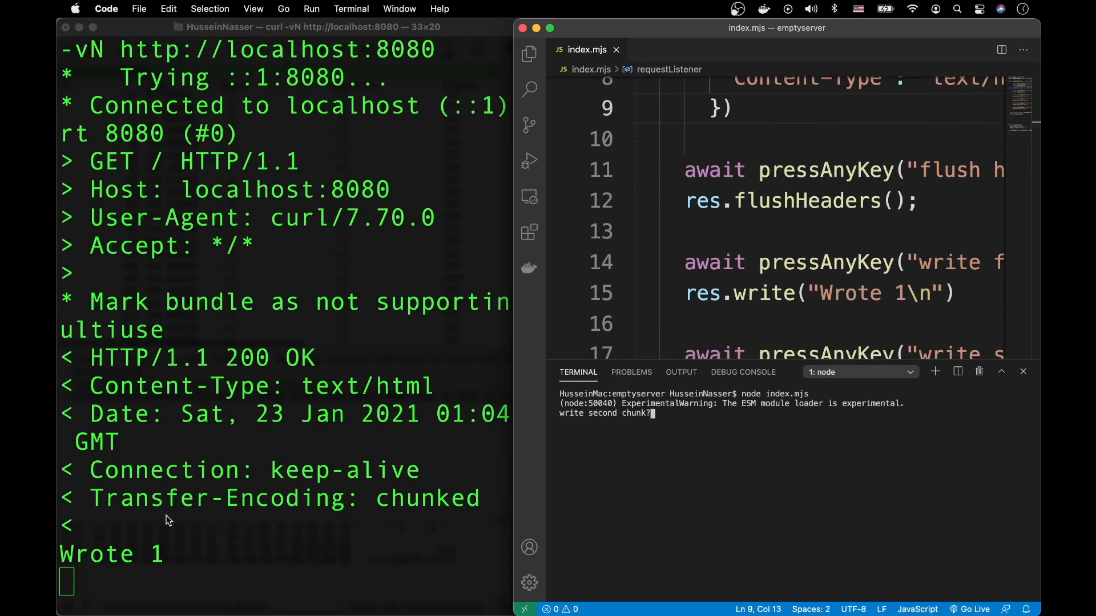
mouse_move(774, 445)
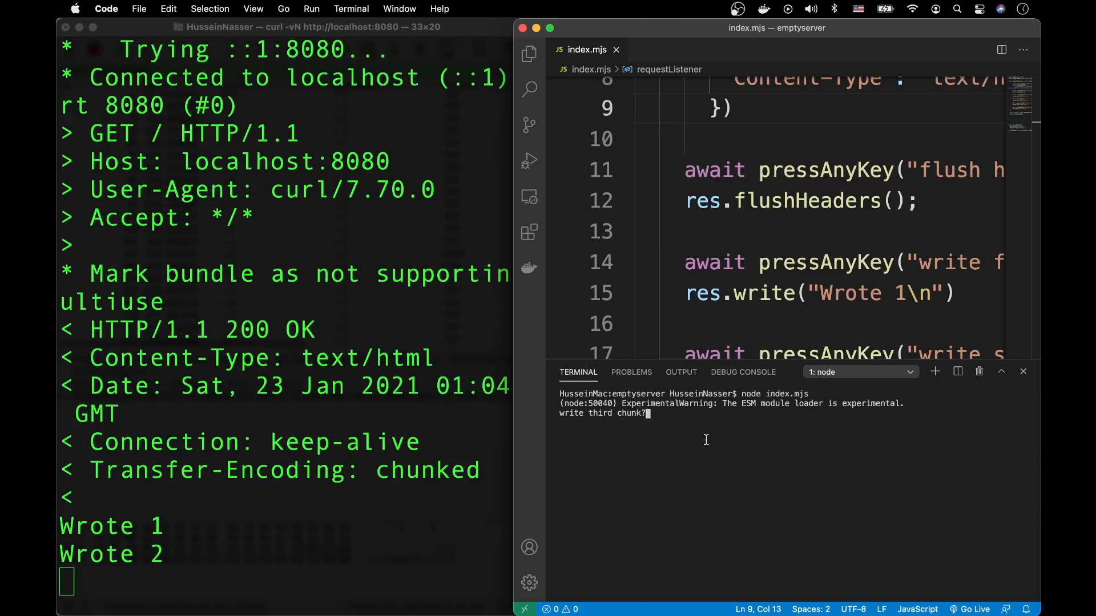
mouse_move(846, 397)
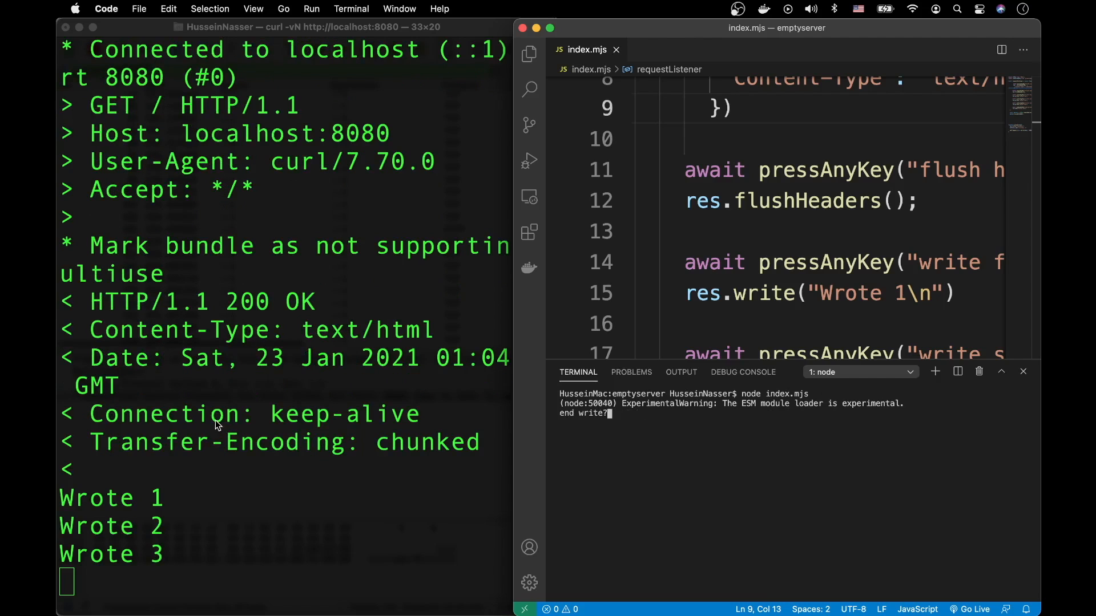
mouse_move(734, 425)
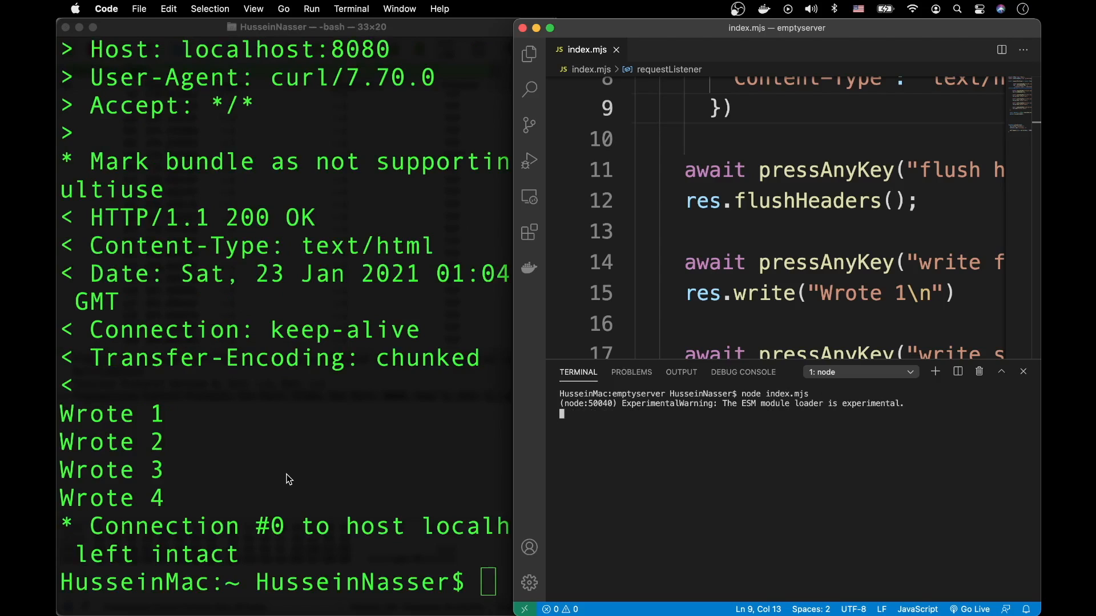
mouse_move(251, 482)
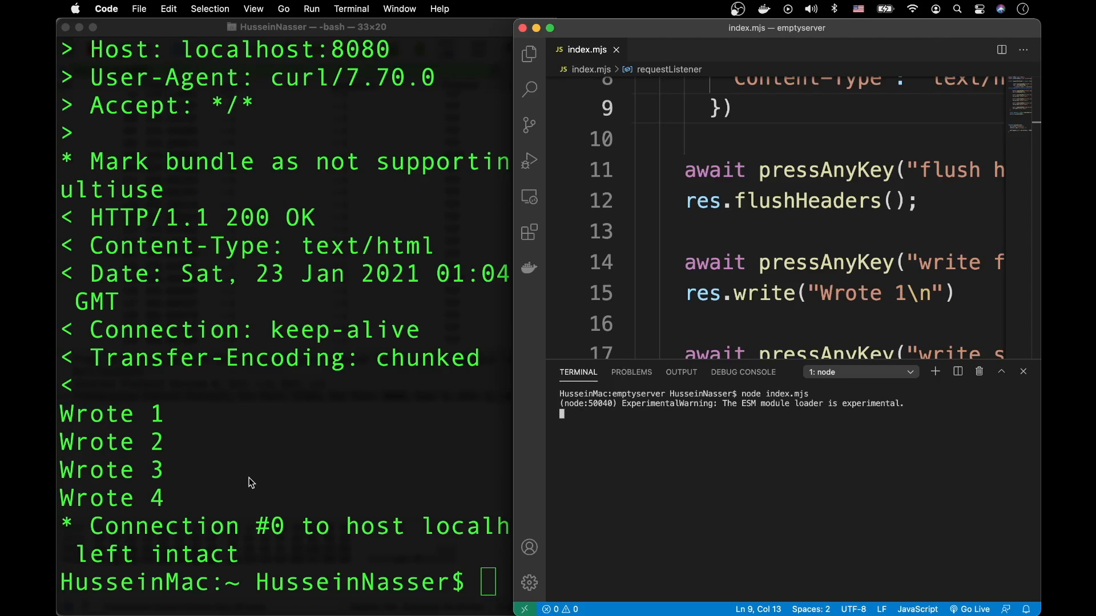
mouse_move(255, 478)
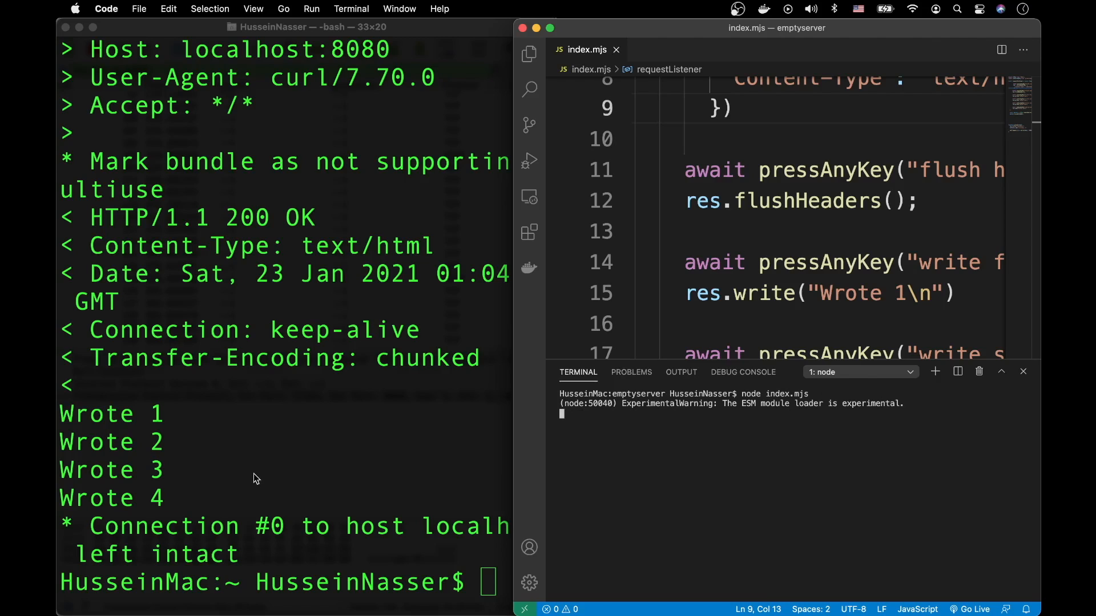
mouse_move(631, 373)
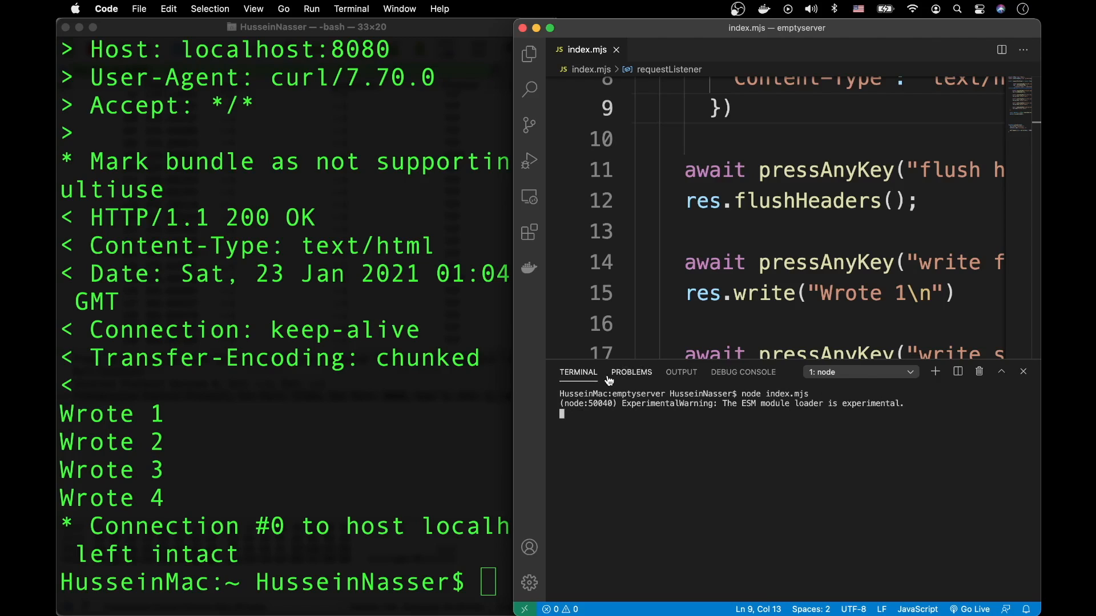
mouse_move(713, 426)
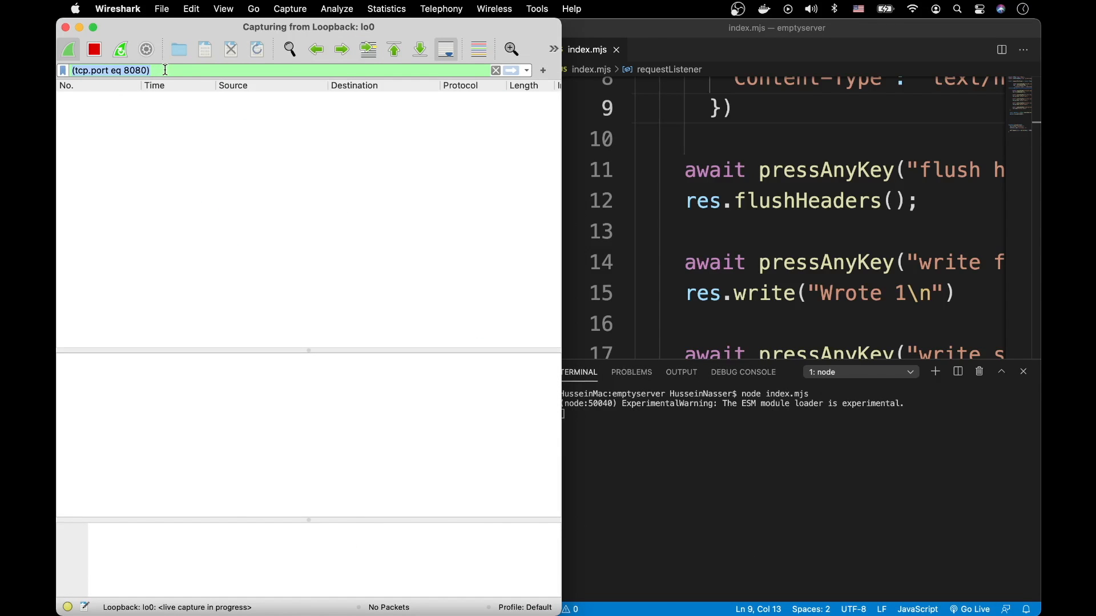
- Stop the empty Wireshark capture and dismiss the 'No packets captured' notice
left_click(643, 27)
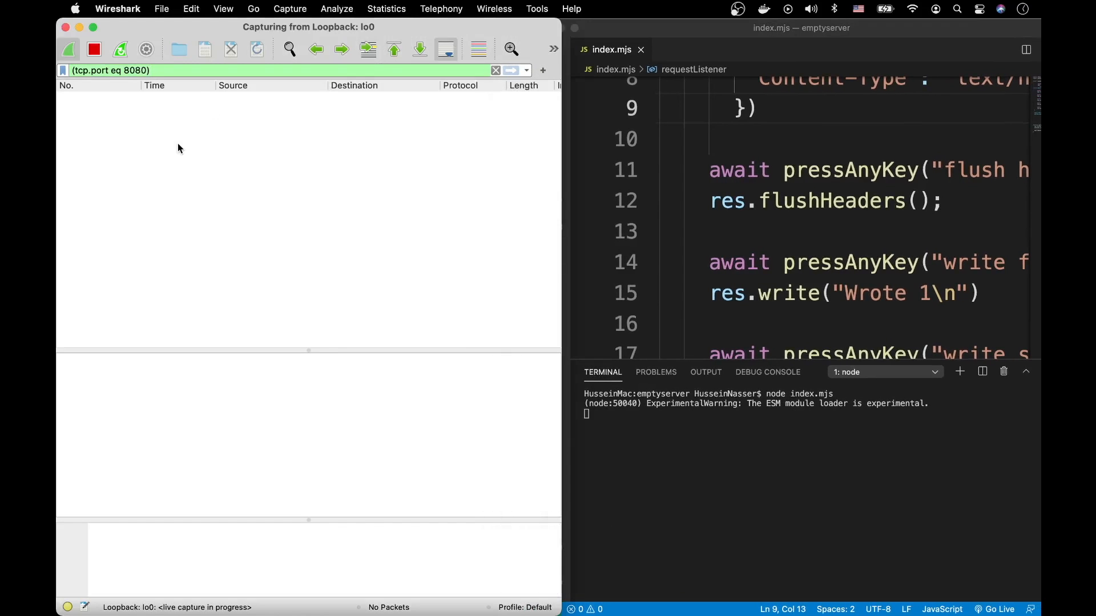
left_click(94, 49)
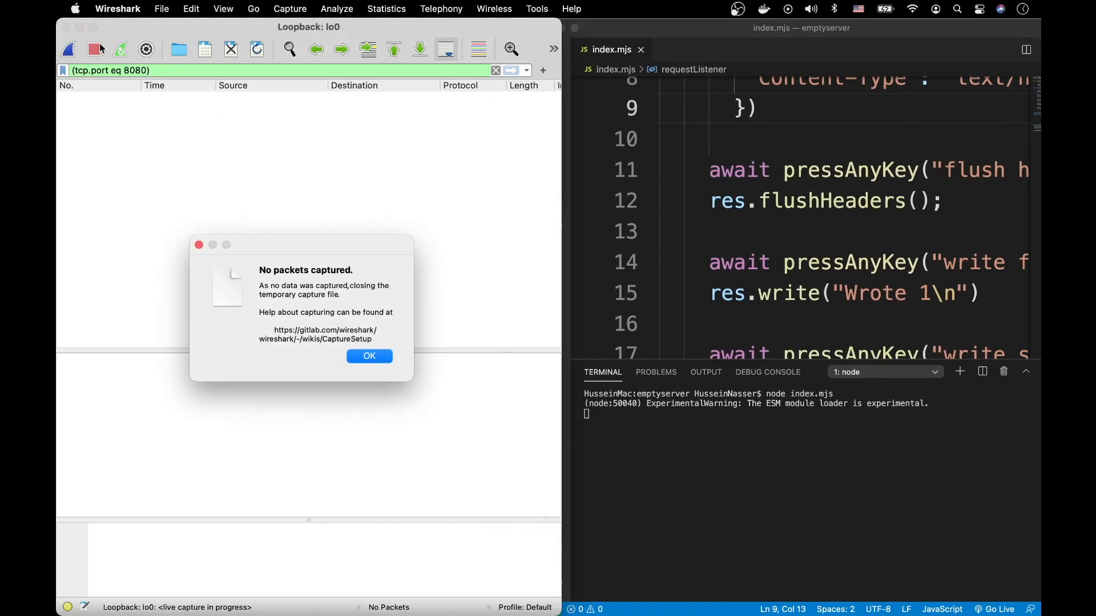
left_click(370, 356)
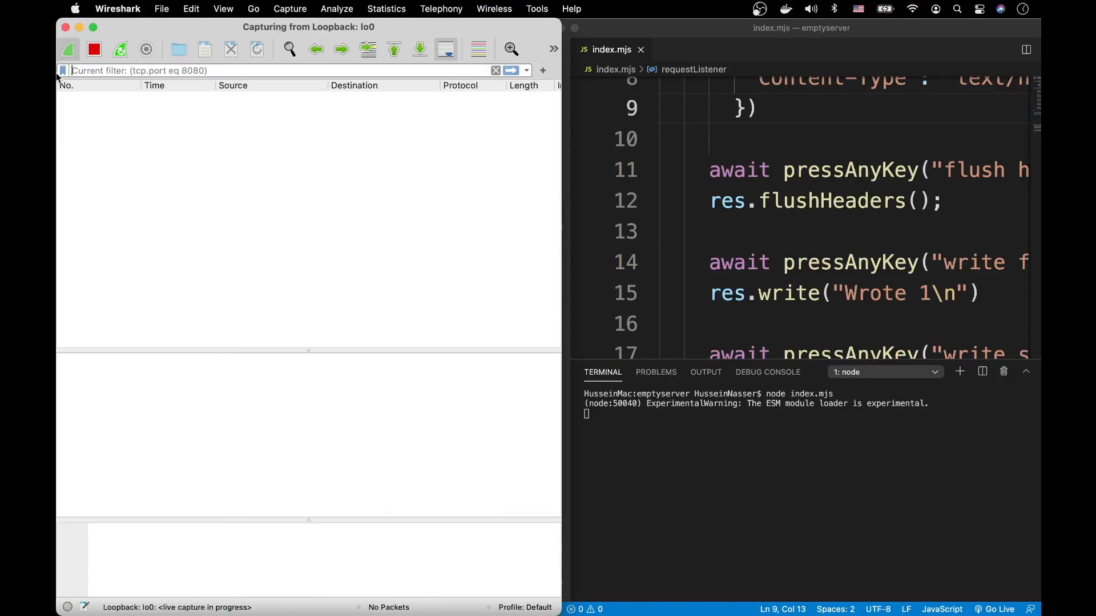
- Restart the loopback capture with display filter (tcp.port eq 8080)
type("(tcp.")
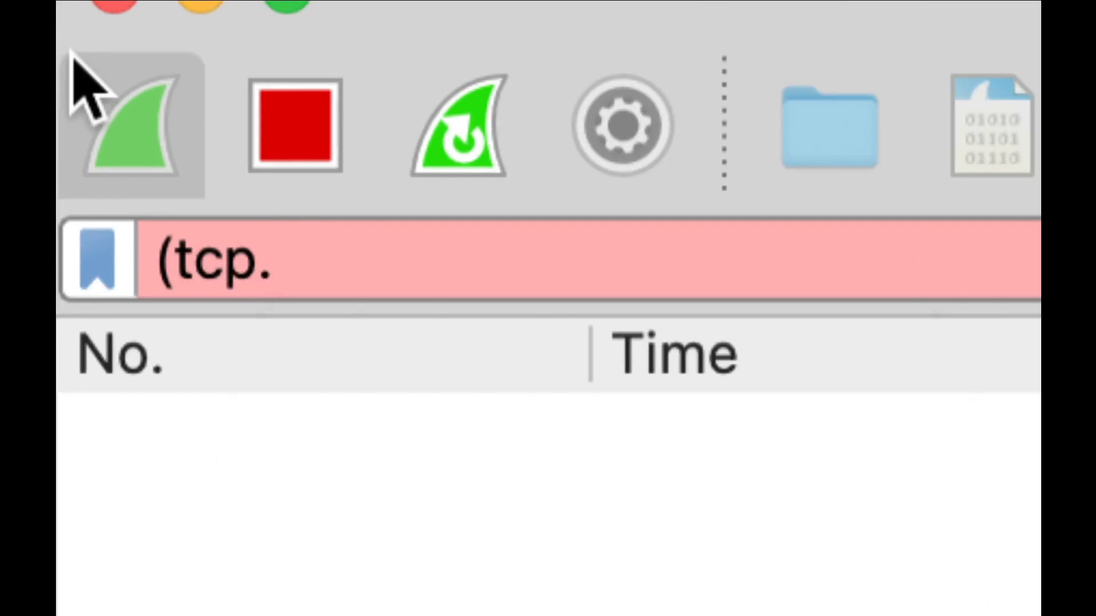
type("port eq 8080")
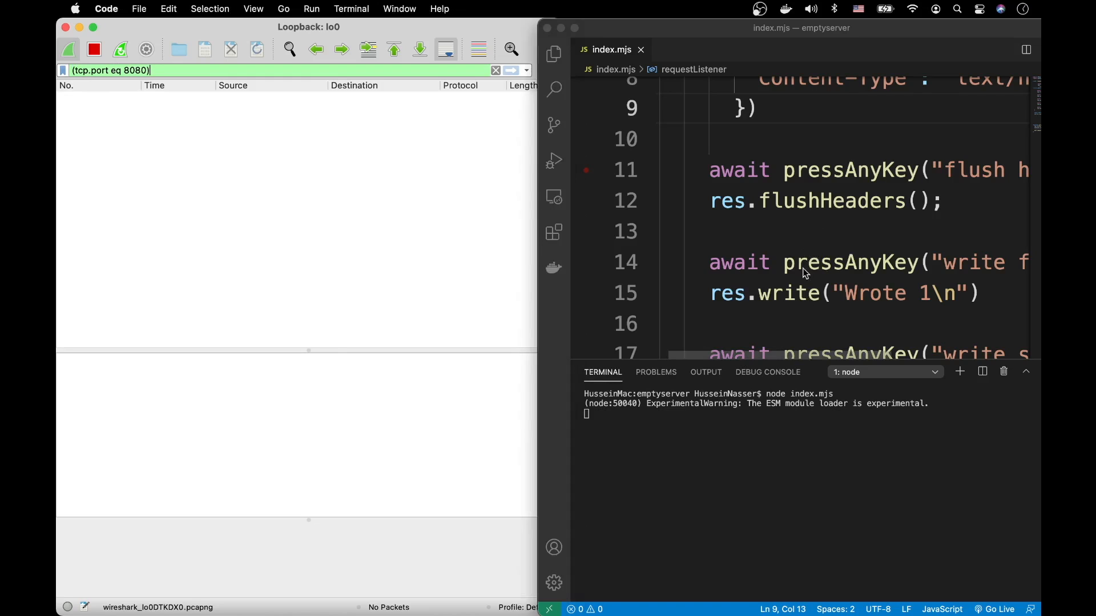
- Stop the running Node server with Ctrl+C so index.mjs can be relaunched
key("ctrl+c")
type("node index.mjs")
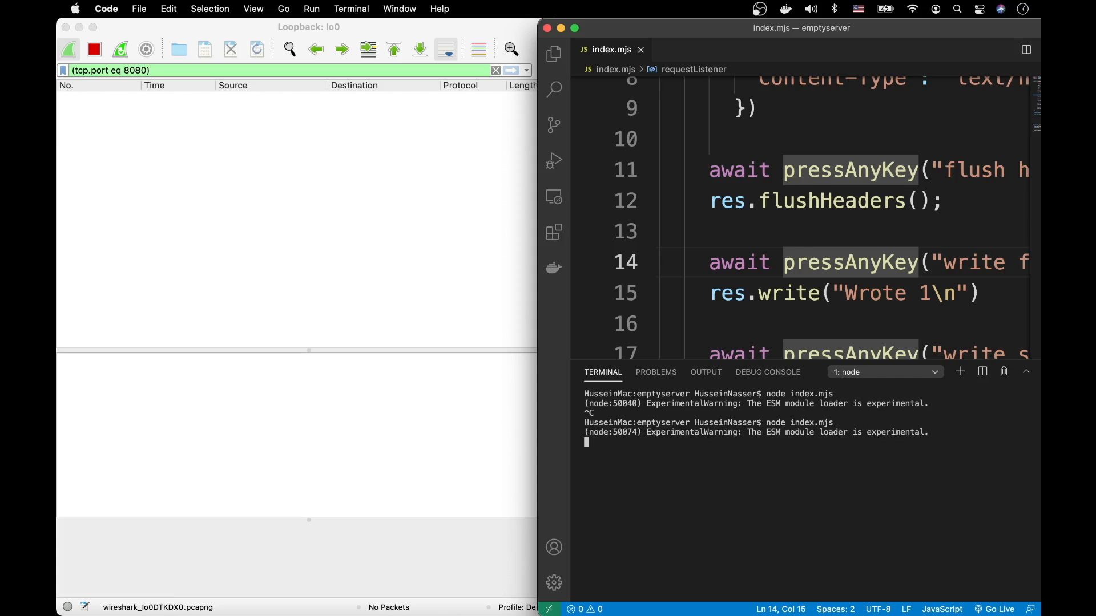
mouse_move(763, 444)
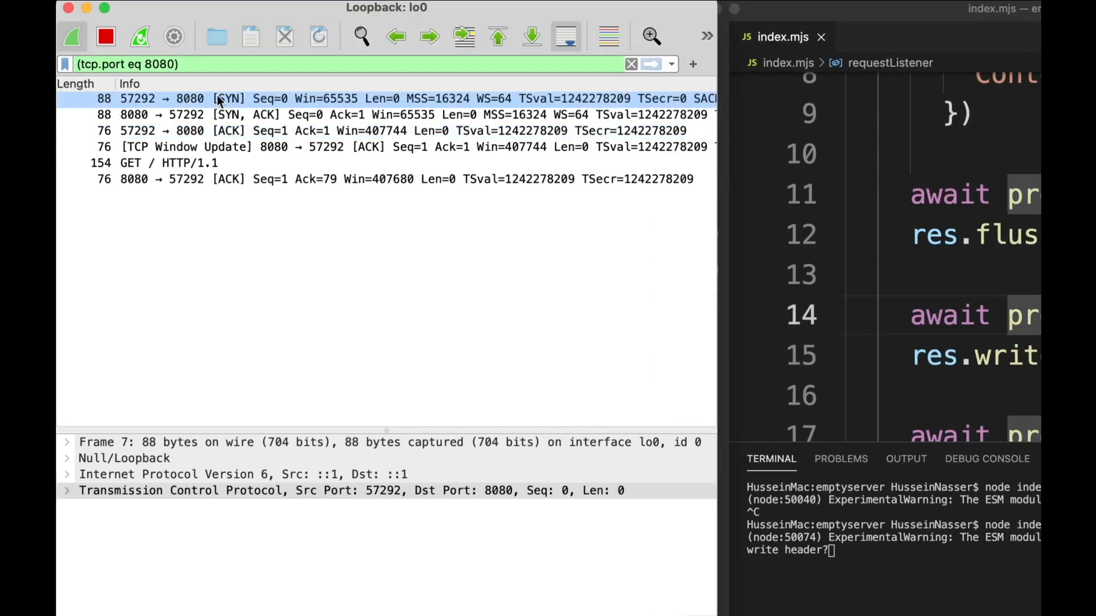
- Inspect the server's SYN-ACK and the client's ACK completing the port 8080 handshake
left_click(384, 114)
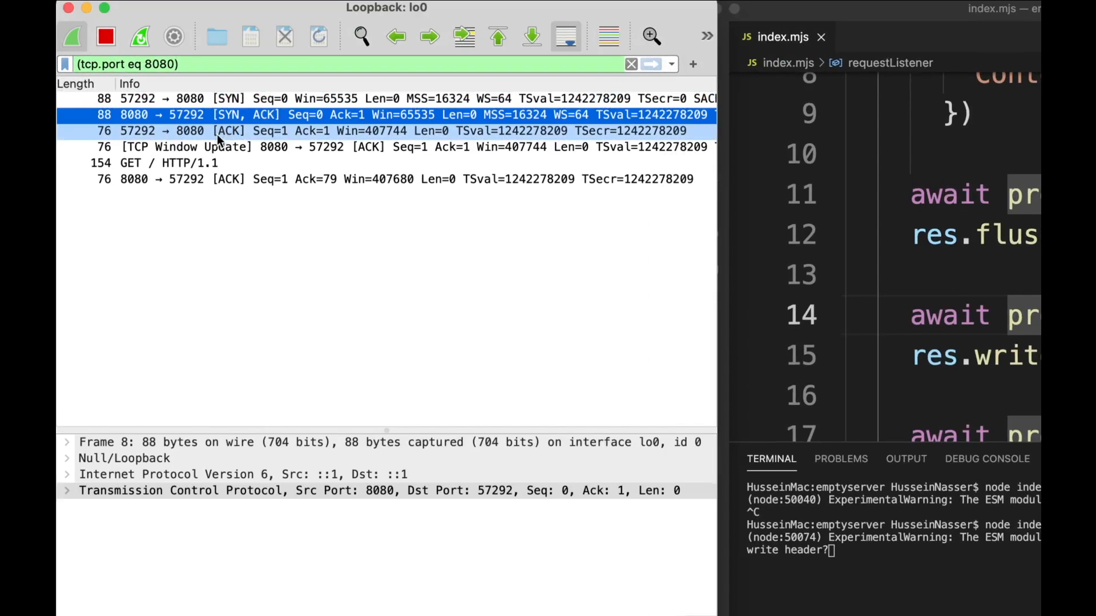
left_click(231, 130)
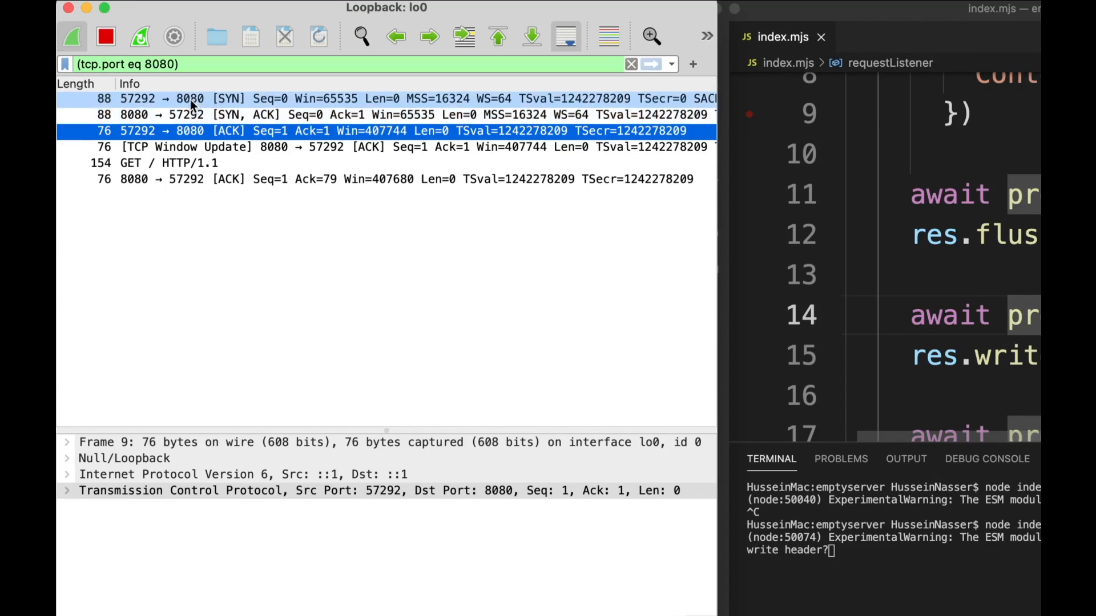
mouse_move(144, 104)
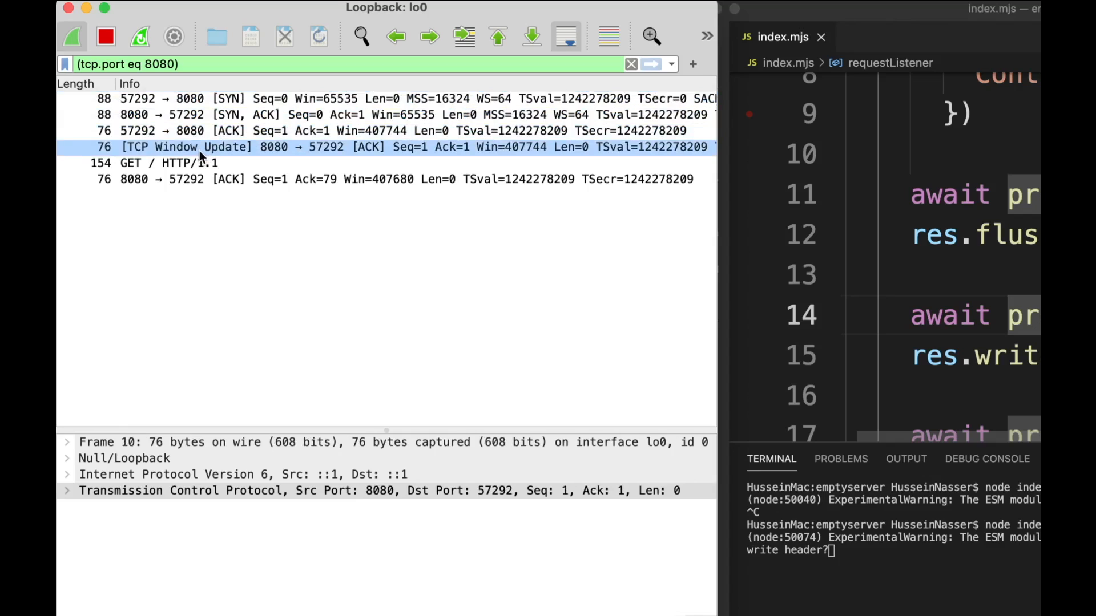
mouse_move(283, 155)
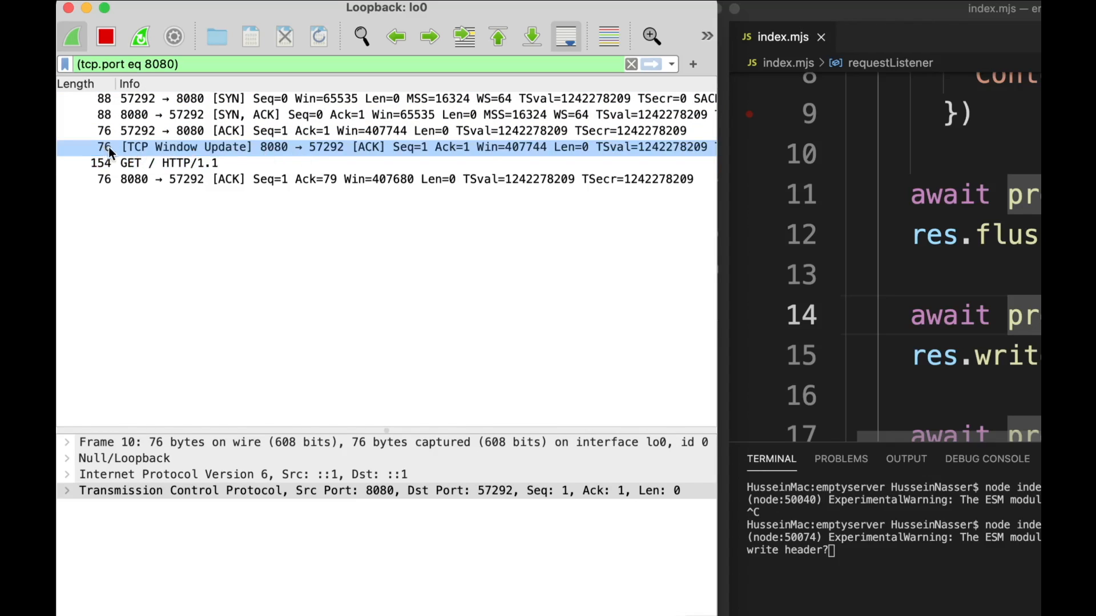
mouse_move(272, 160)
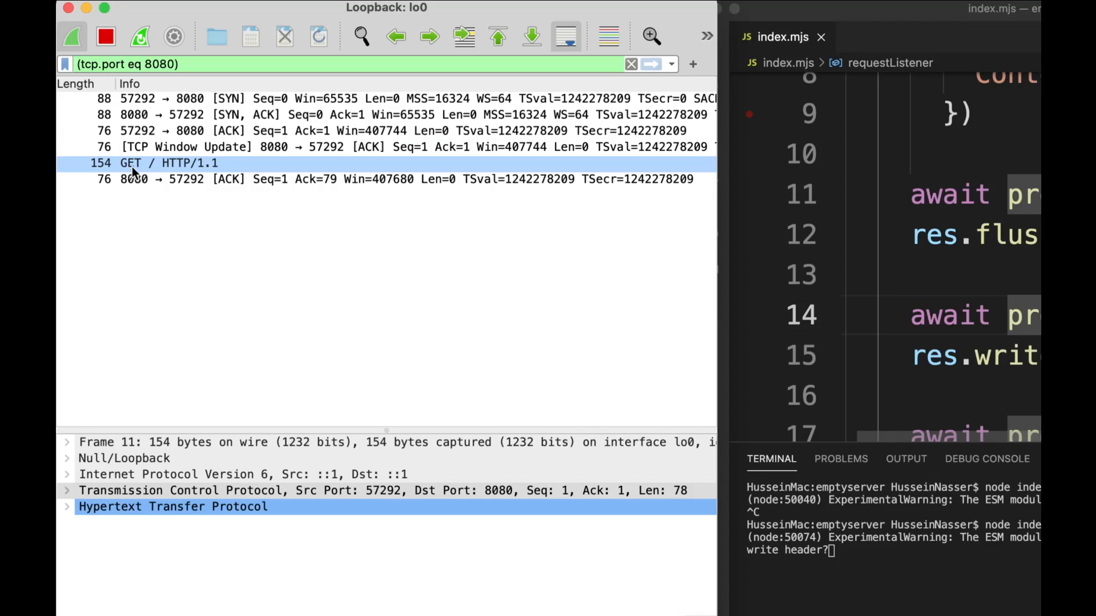
mouse_move(148, 168)
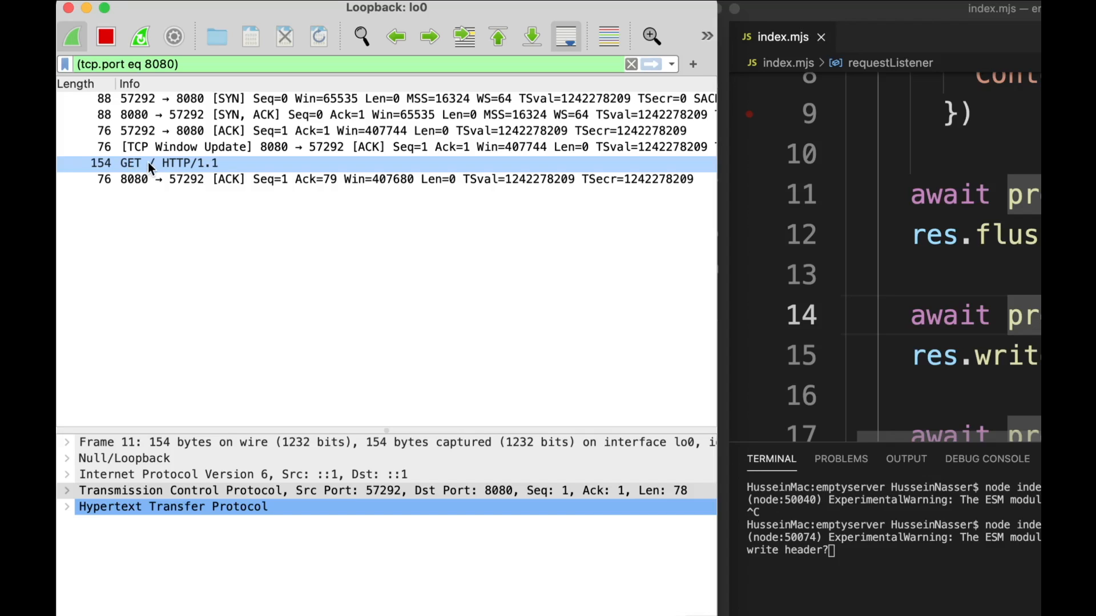
mouse_move(148, 171)
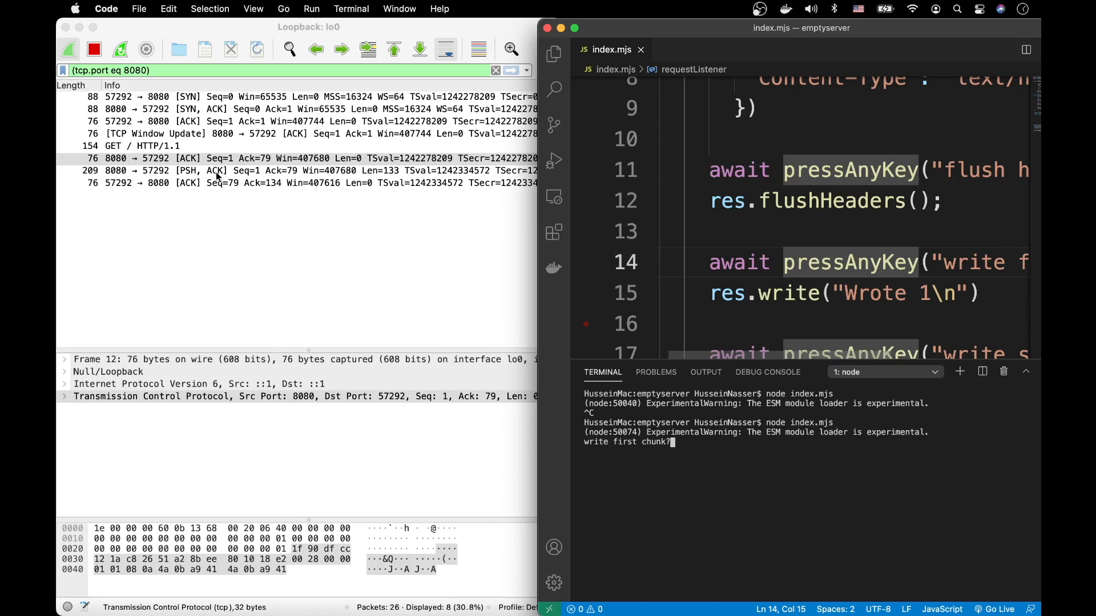
- Inspect the PSH/ACK packet carrying the flushed headers after the flush prompt
left_click(301, 170)
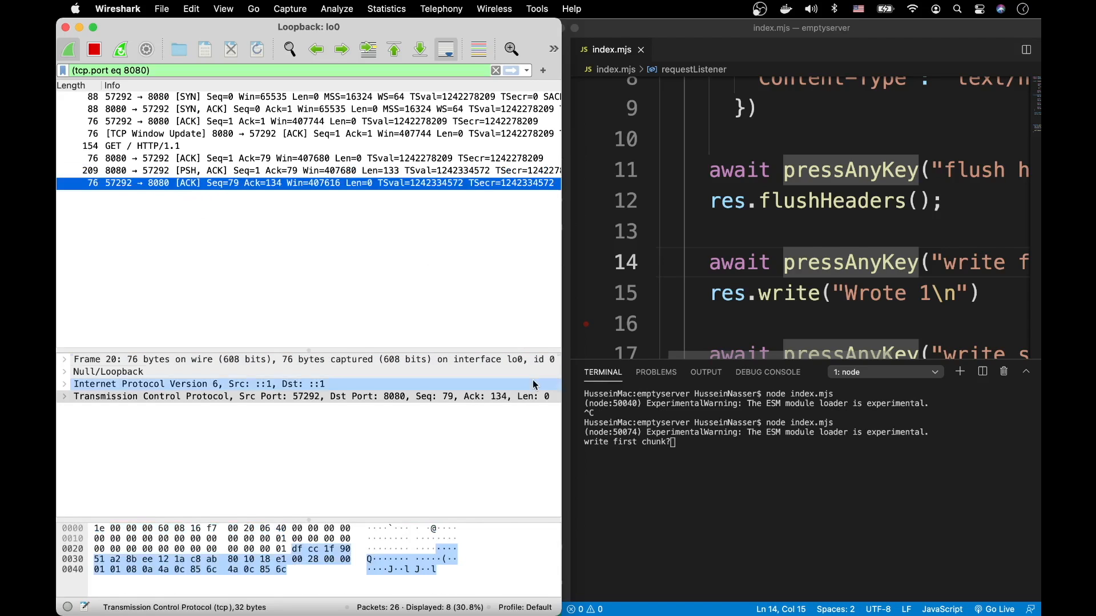
left_click(709, 453)
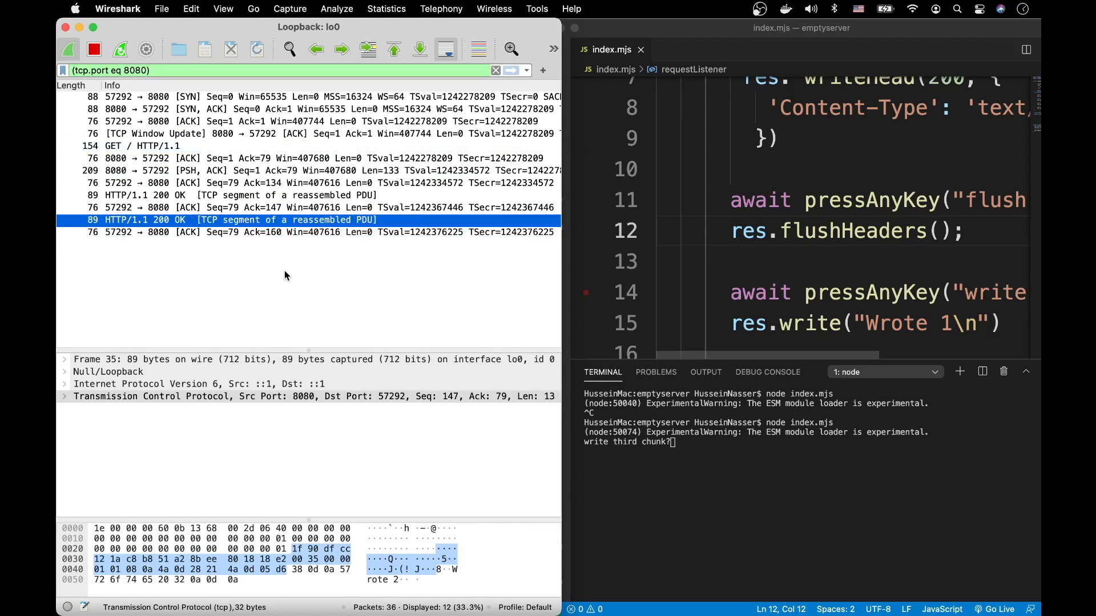
mouse_move(332, 290)
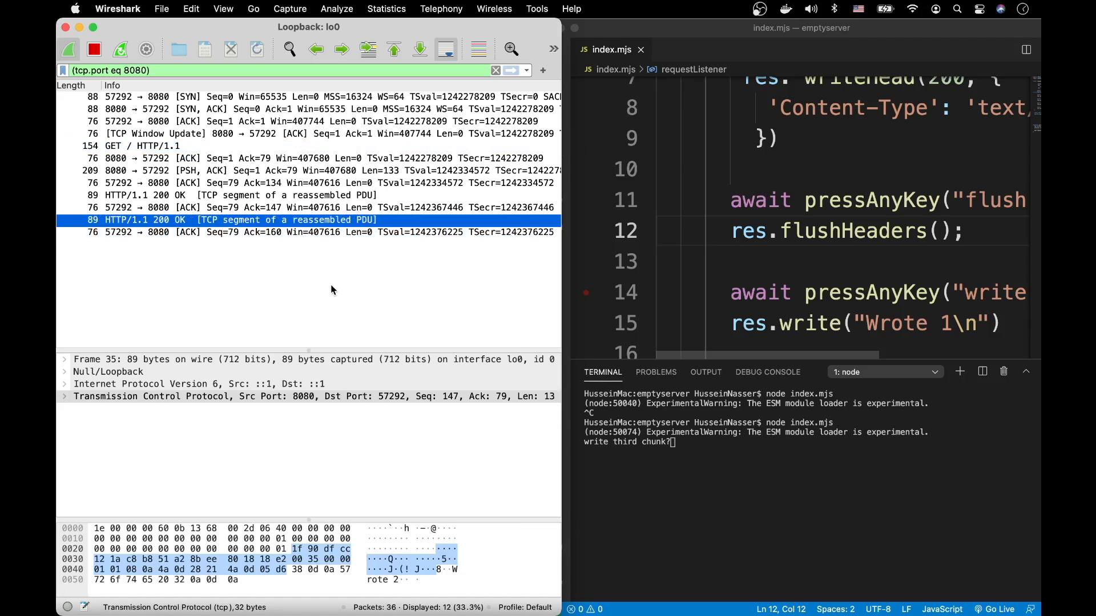
mouse_move(272, 275)
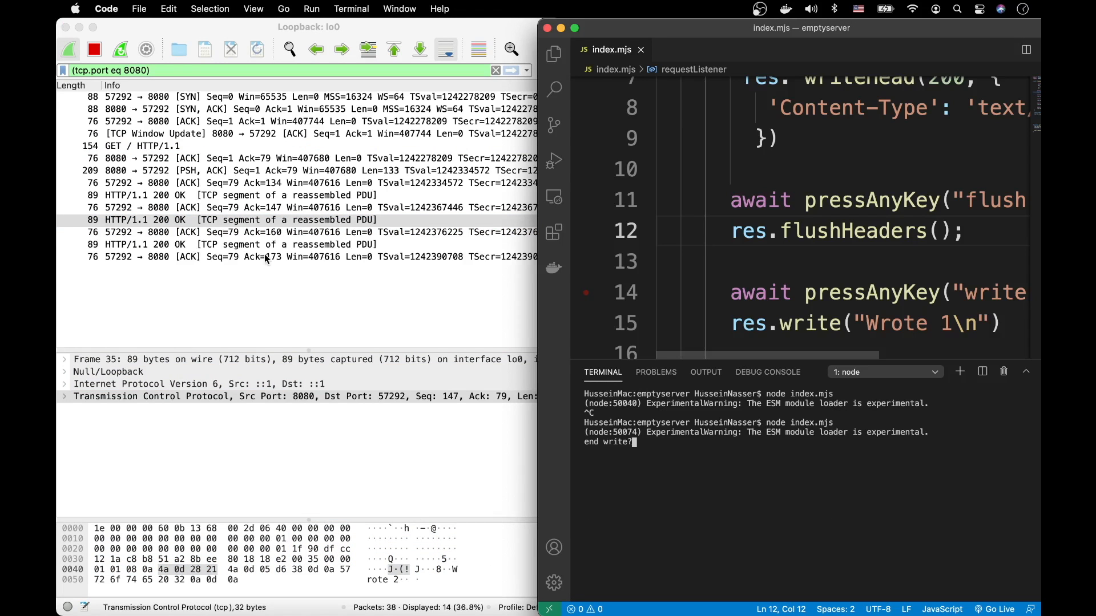
- Inspect the packets after the last chunk and the reassembled text/html 200 OK response
left_click(280, 257)
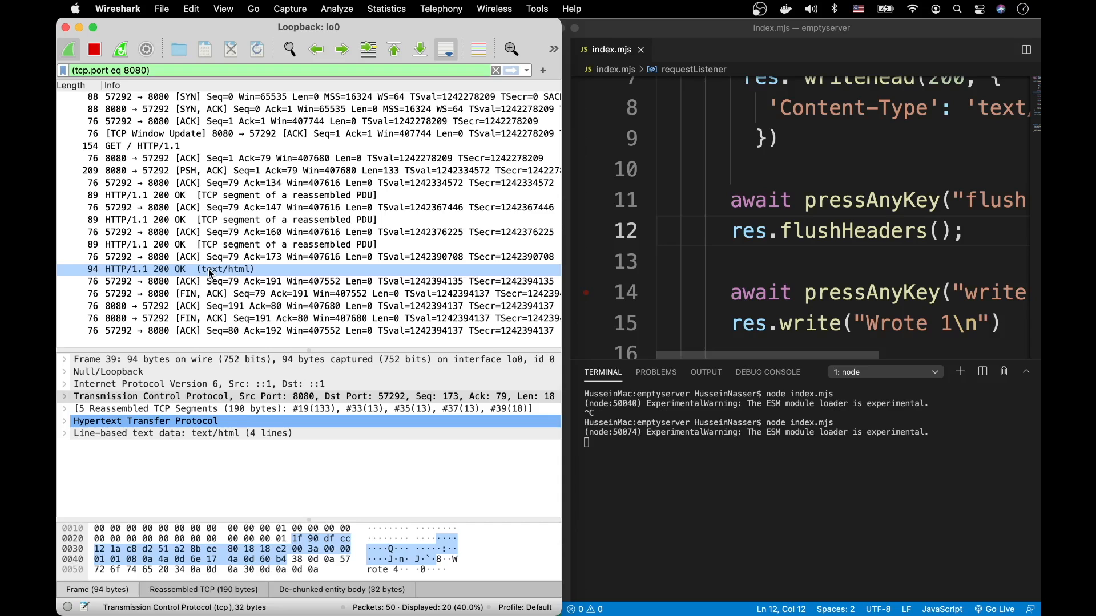
left_click(210, 270)
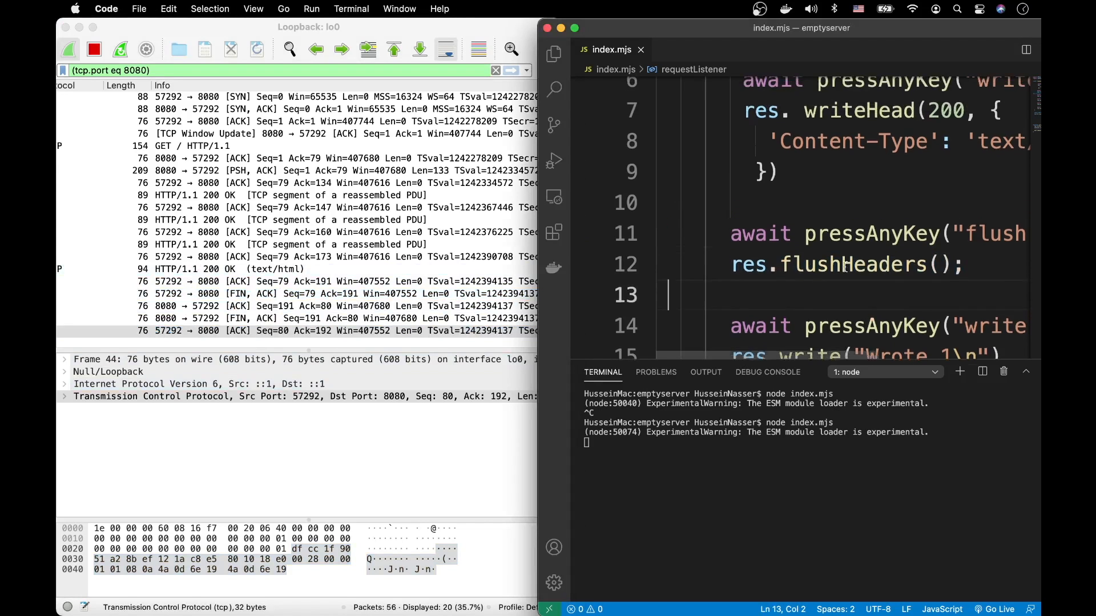
- Comment out the flush prompt and flushHeaders lines in index.mjs
scroll("up", 3)
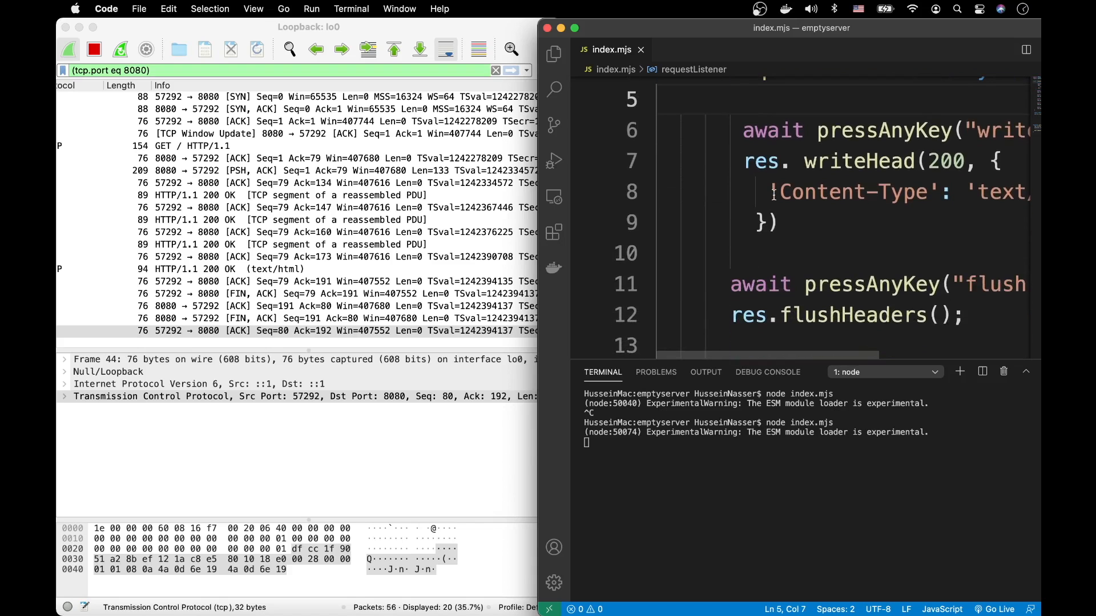
scroll("down", 3)
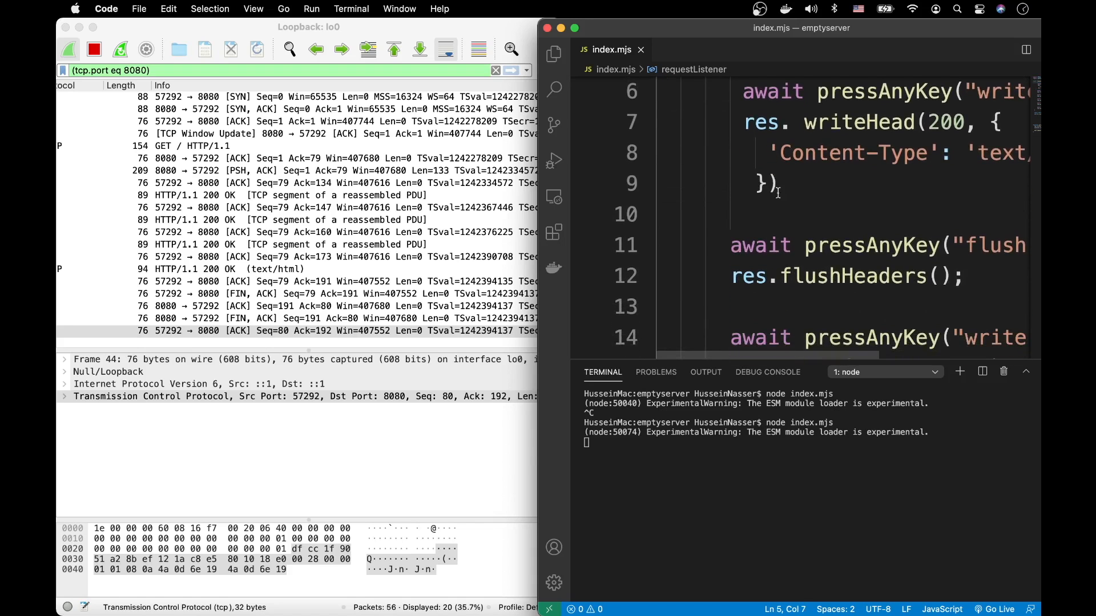
left_click(731, 245)
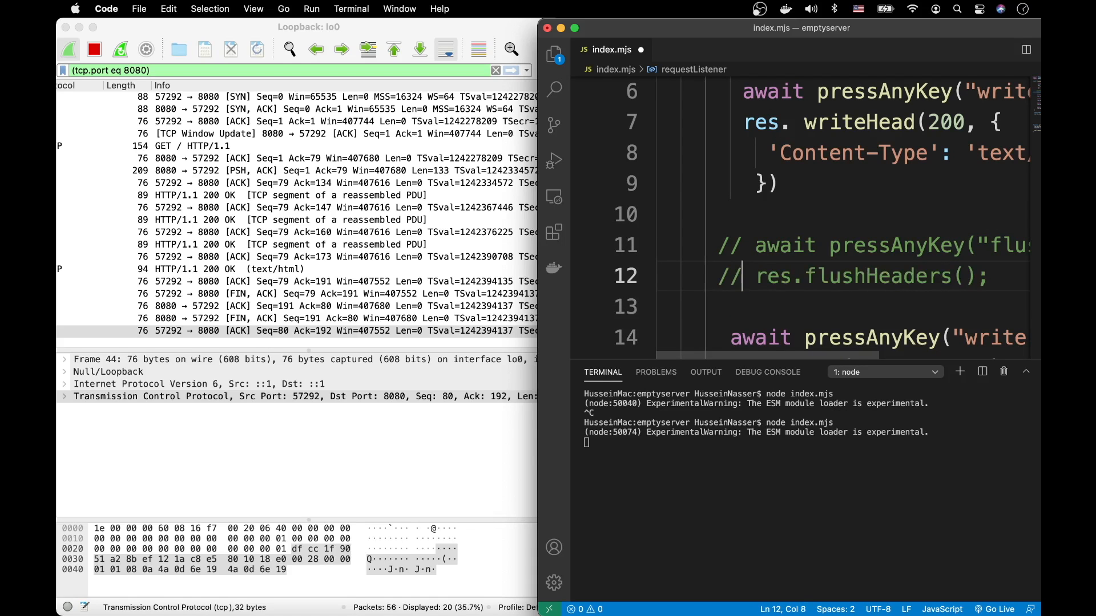
- Stop and rerun node index.mjs, then send the request and first chunk into the fresh capture
left_click(279, 195)
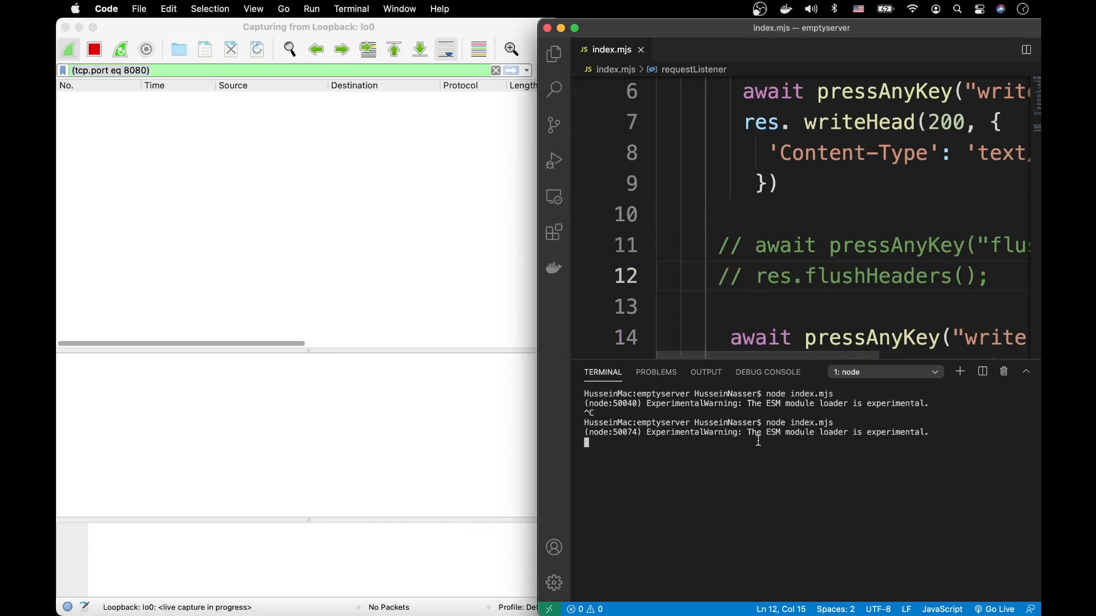
key("ctrl+c")
type("node index.mjs")
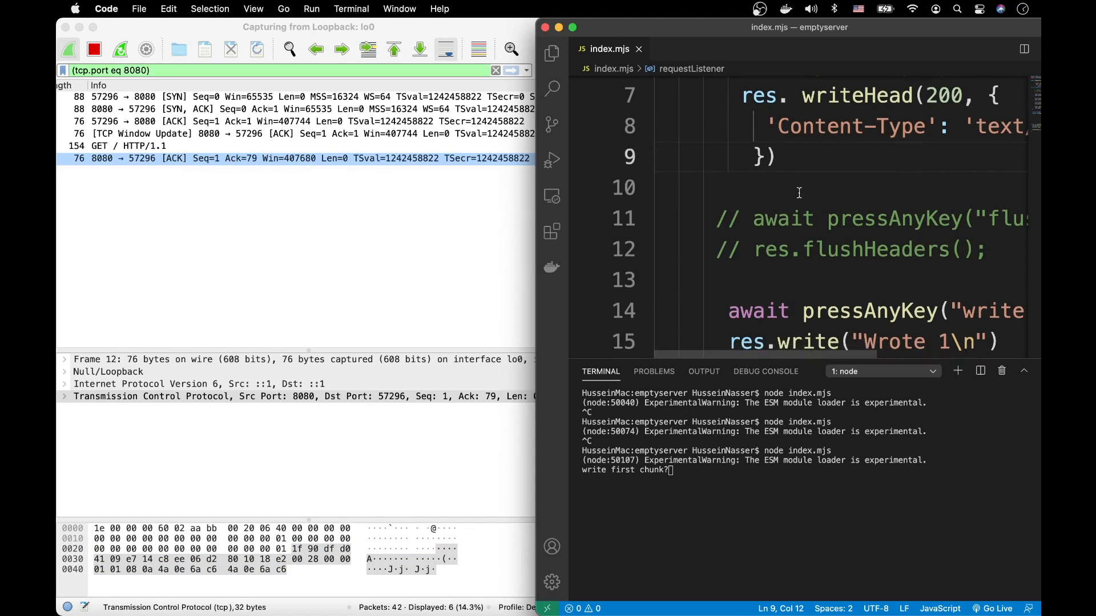
scroll("down", 3)
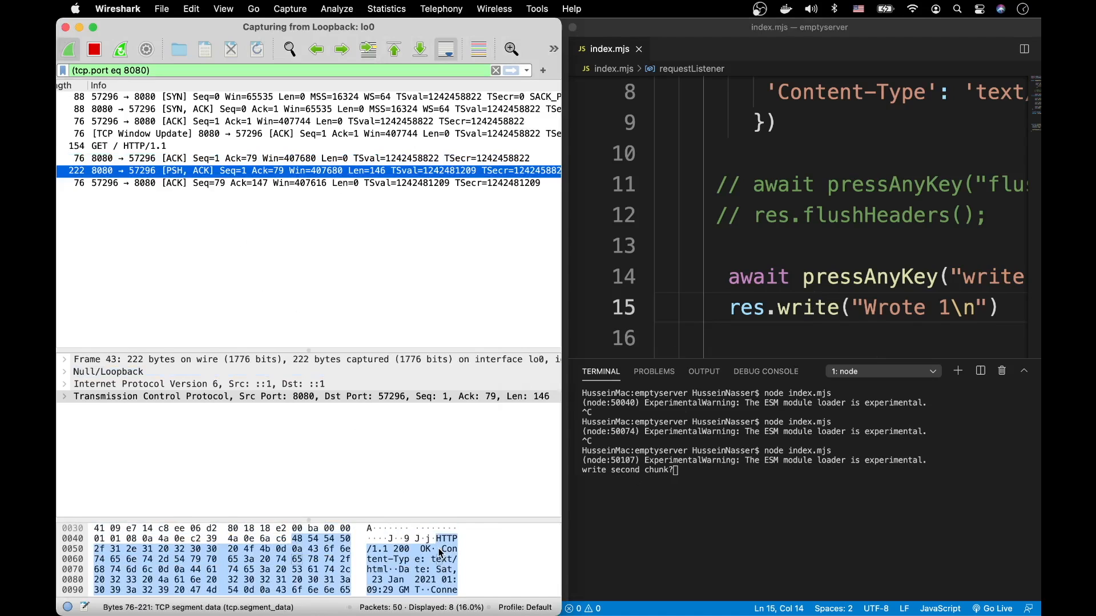
- Read the 222-byte packet's bytes showing headers and 'Wrote 1' together, then return to the editor
scroll("down", 3)
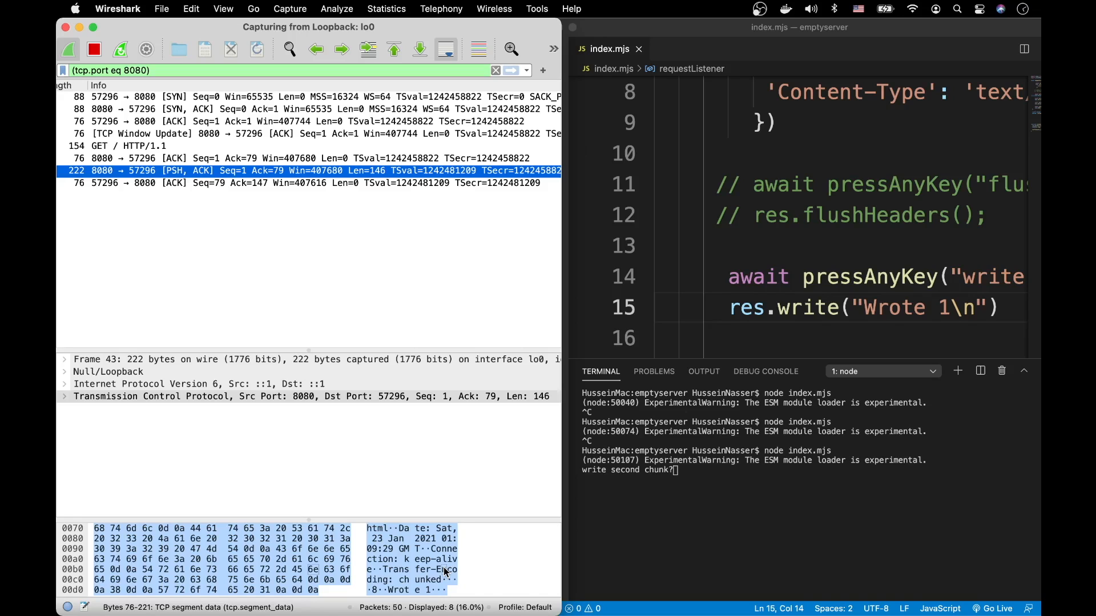
left_click(784, 206)
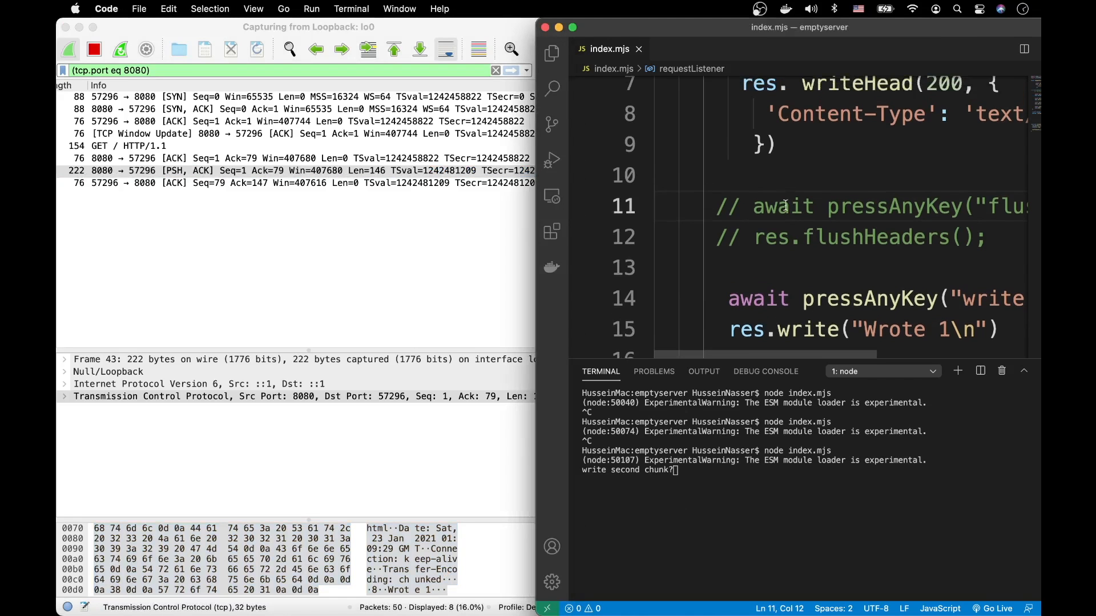
left_click(756, 175)
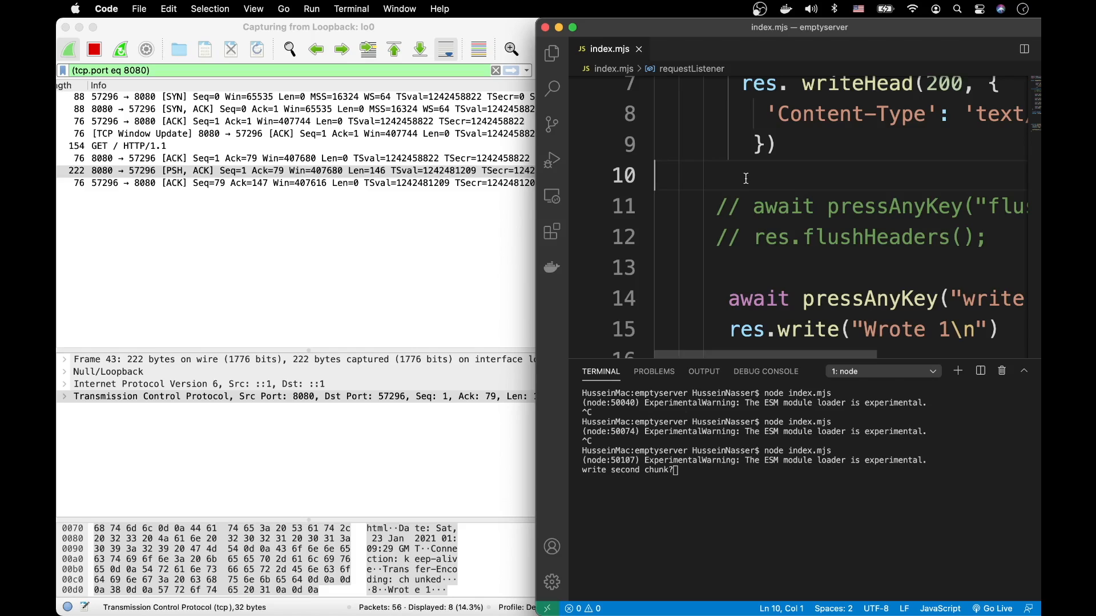
mouse_move(746, 198)
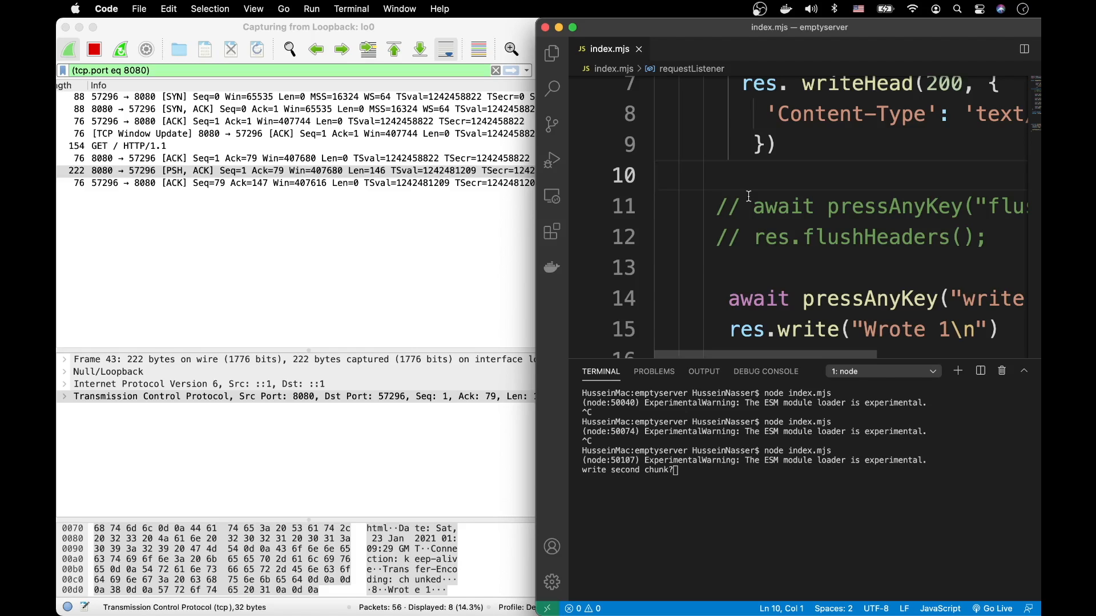
left_click(656, 175)
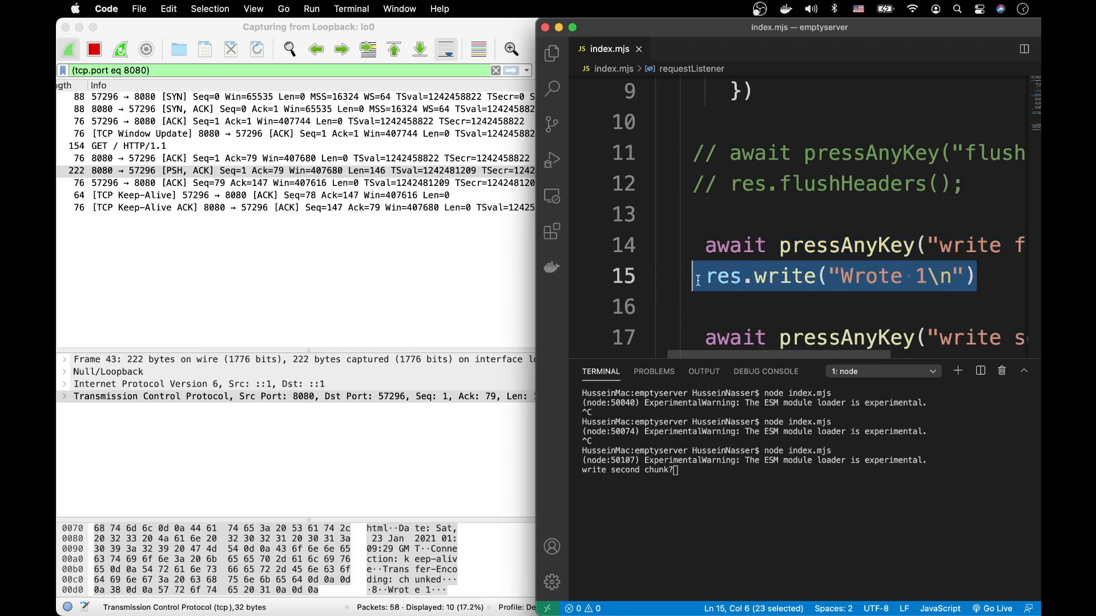
mouse_move(402, 203)
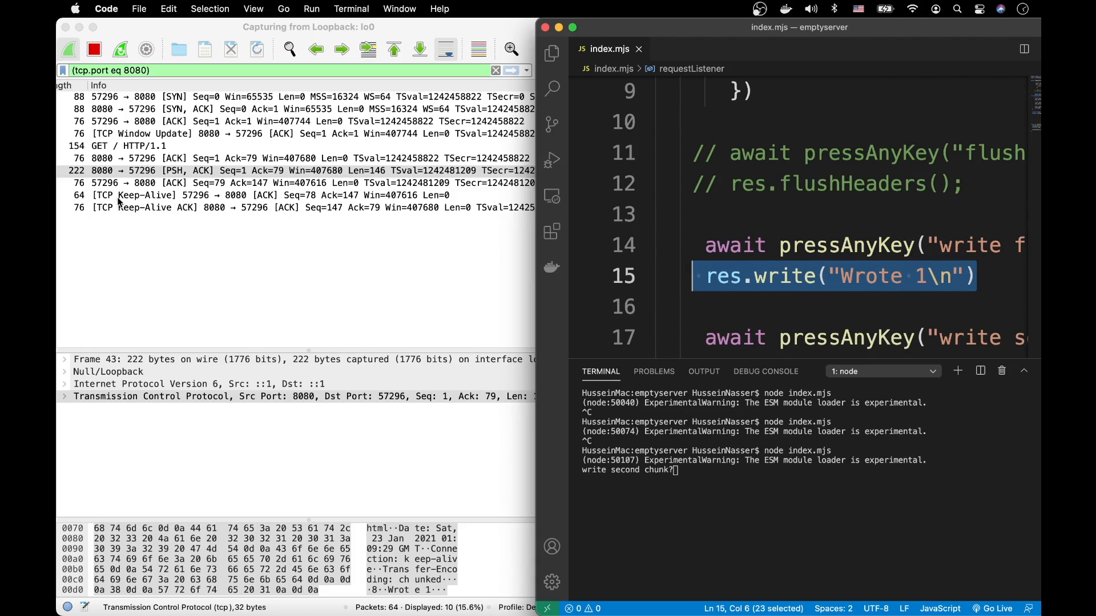
left_click(834, 276)
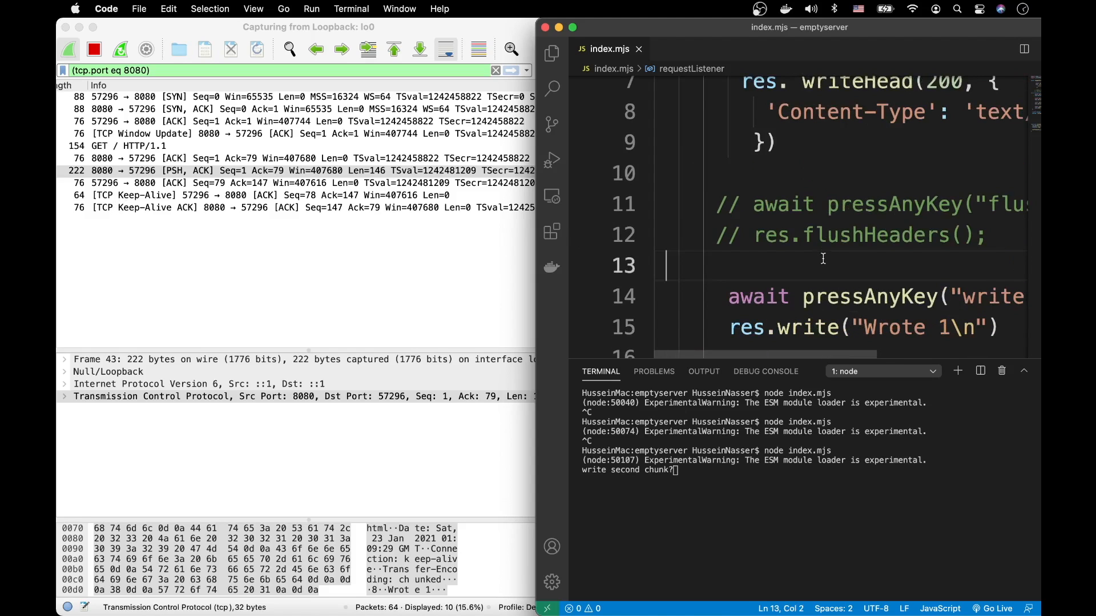
left_click(814, 173)
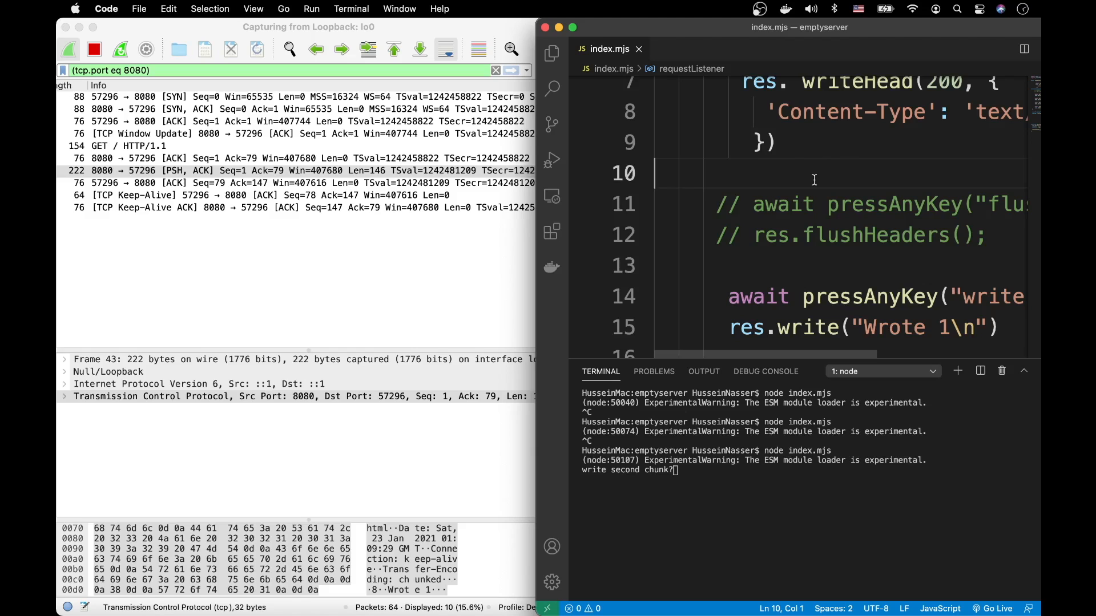
scroll("up", 3)
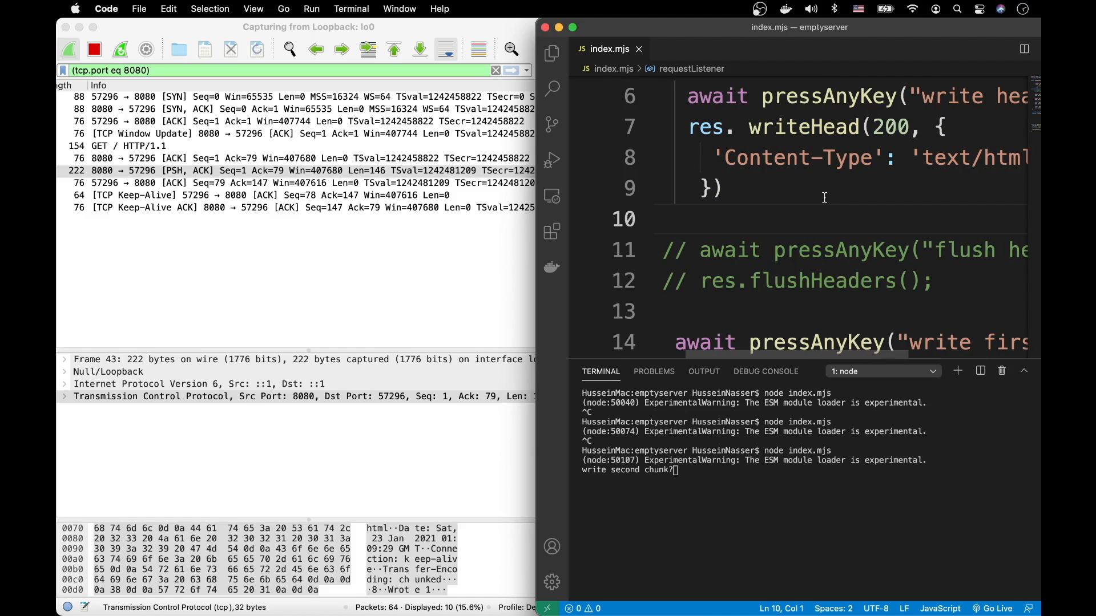
double_click(790, 157)
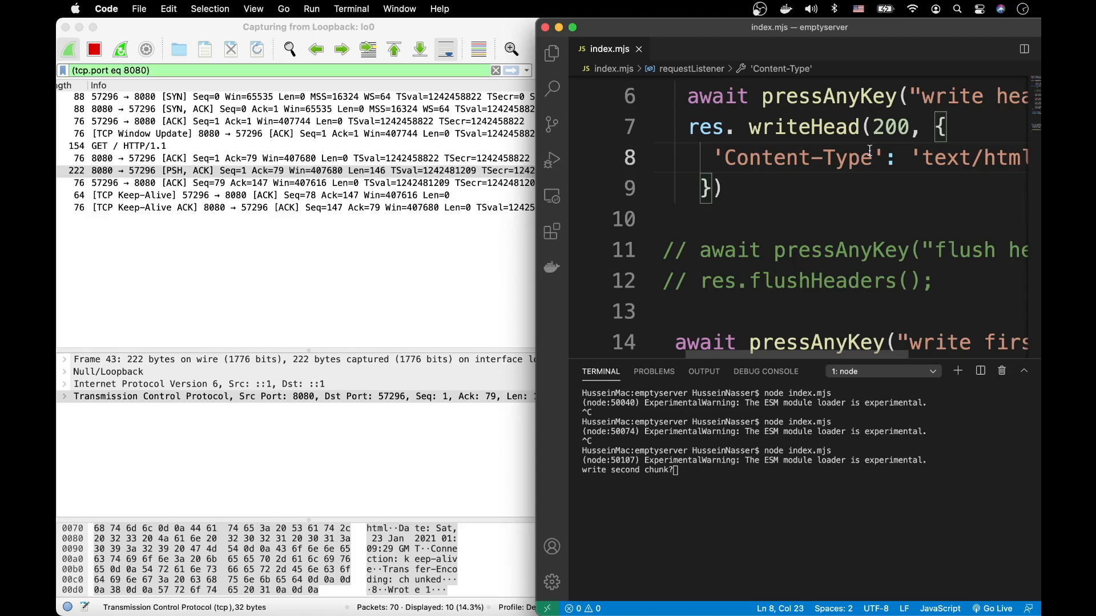
scroll("down", 3)
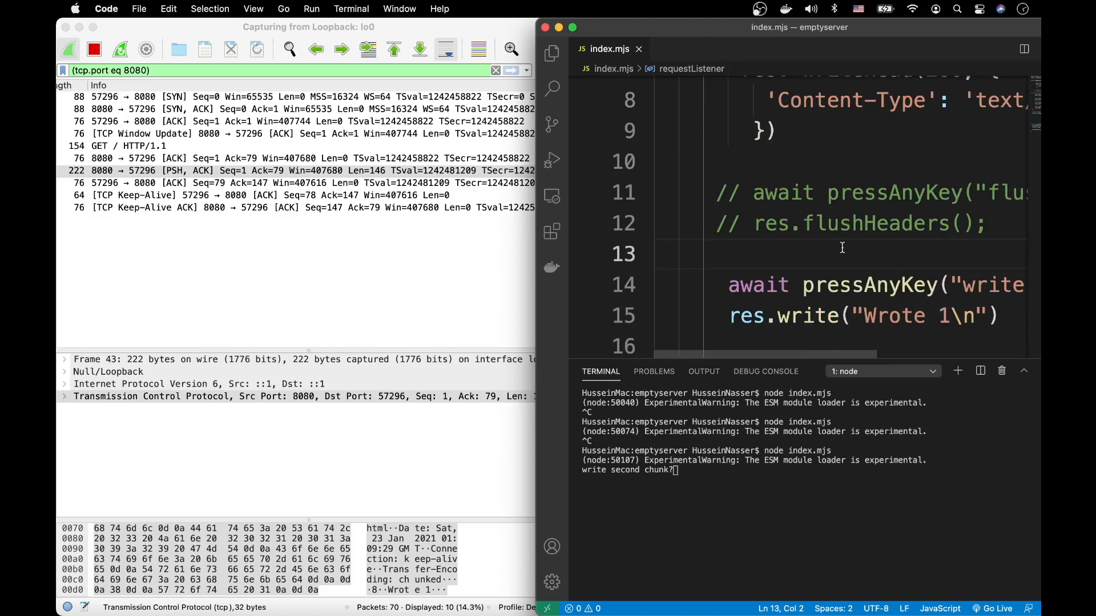
scroll("left", 3)
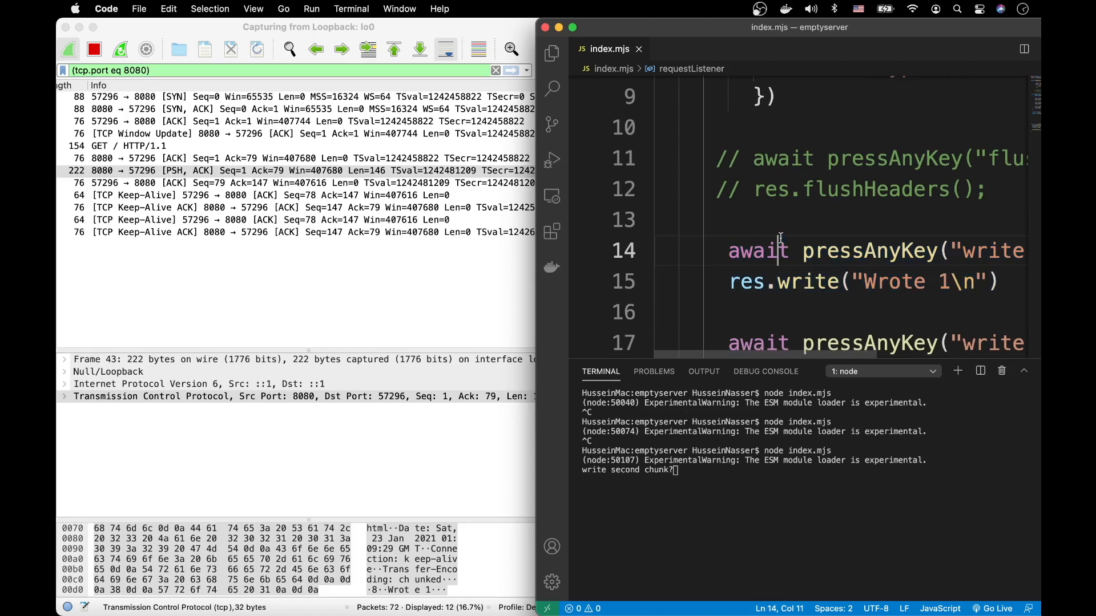
left_click(768, 313)
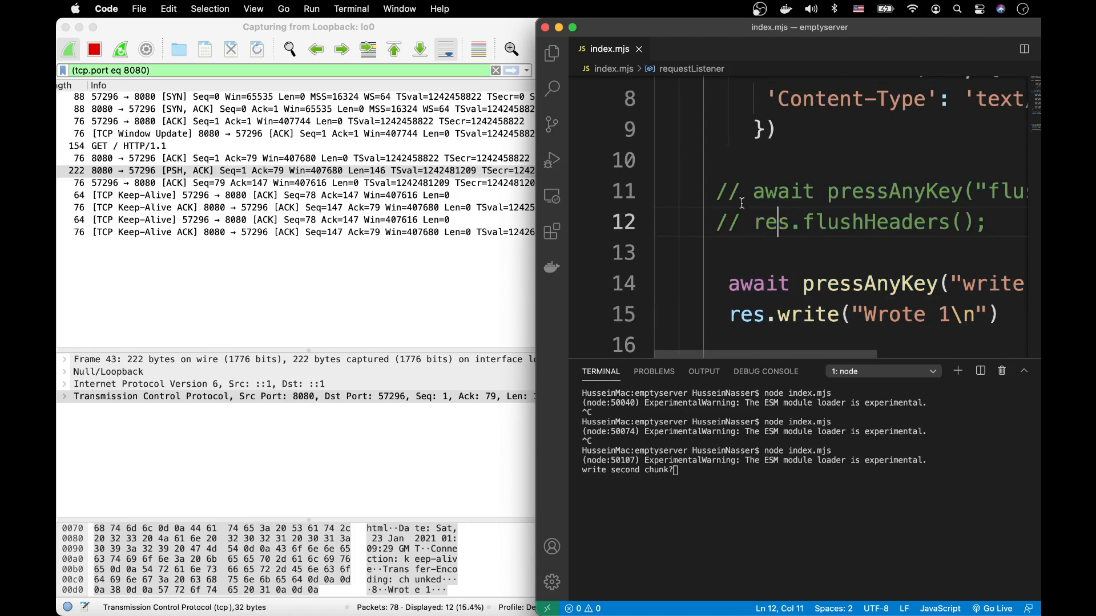
left_click(671, 252)
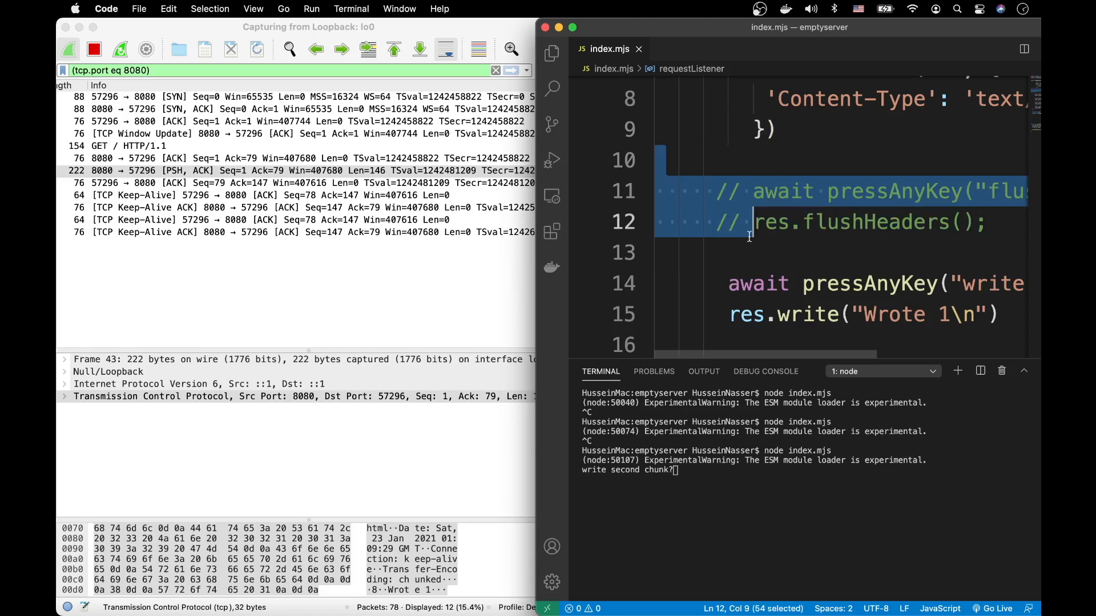
scroll("up", 3)
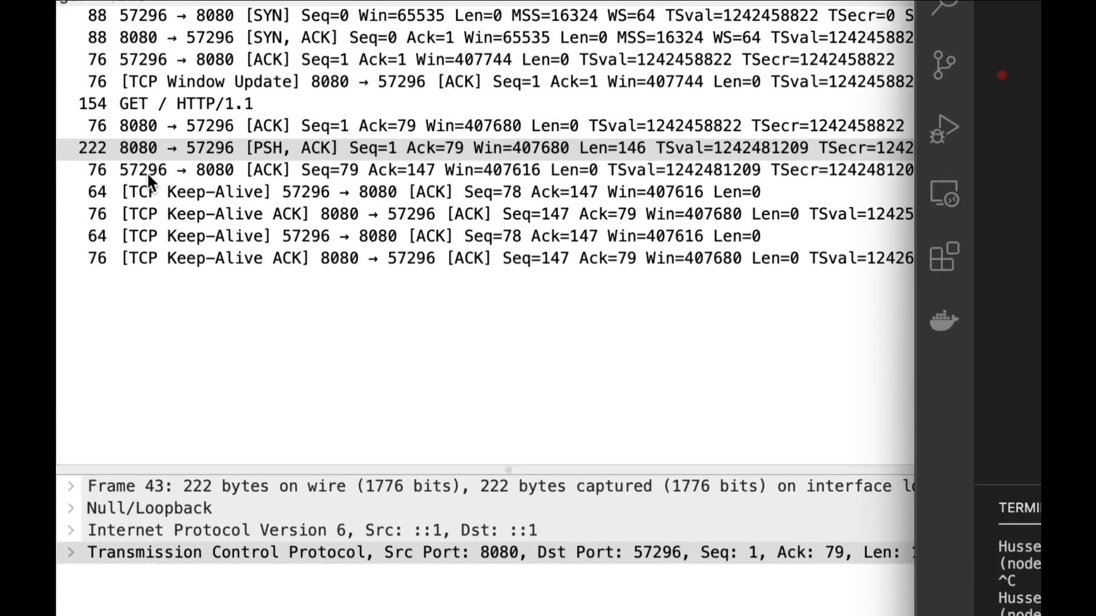
- Check the curl output in Terminal, then bring the Wireshark capture back to the front
left_click(419, 192)
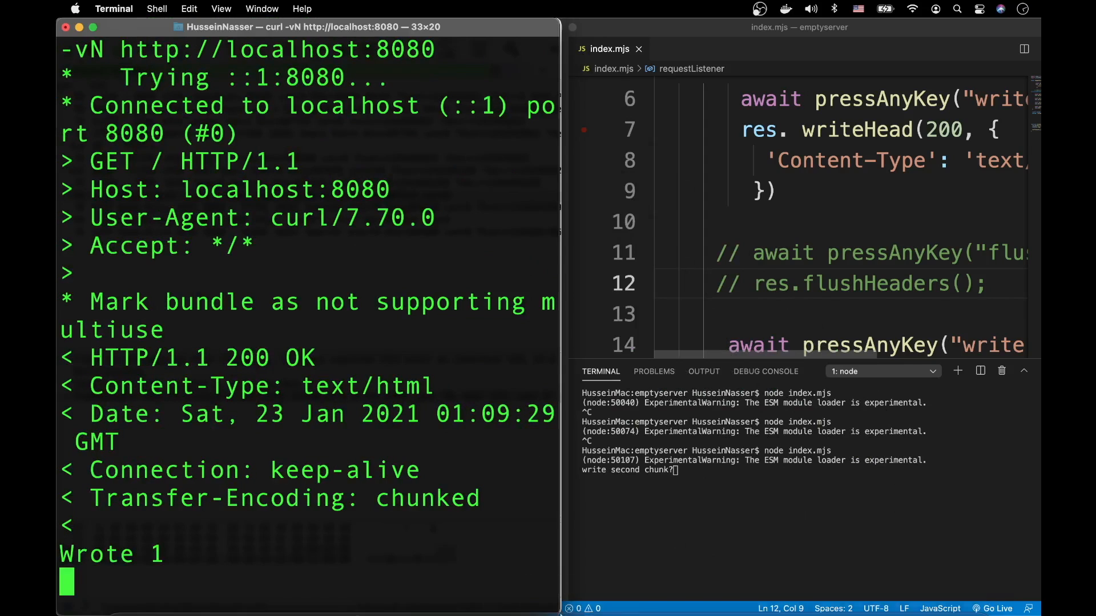
left_click(785, 580)
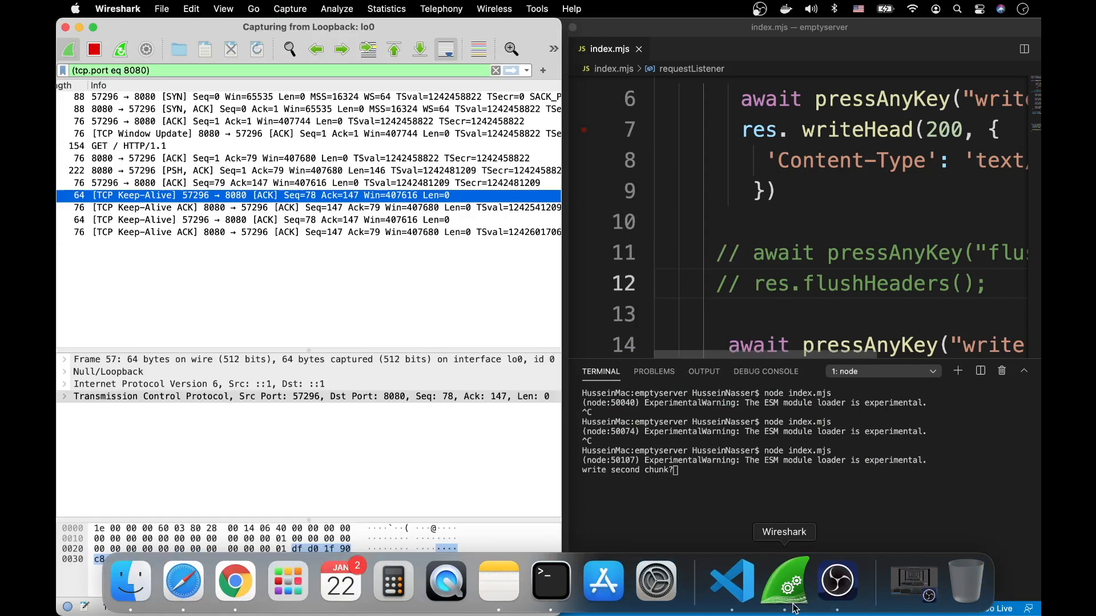
- Inspect the client TCP Keep-Alive packets and the server's Keep-Alive ACKs between ports 57296 and 8080
left_click(279, 208)
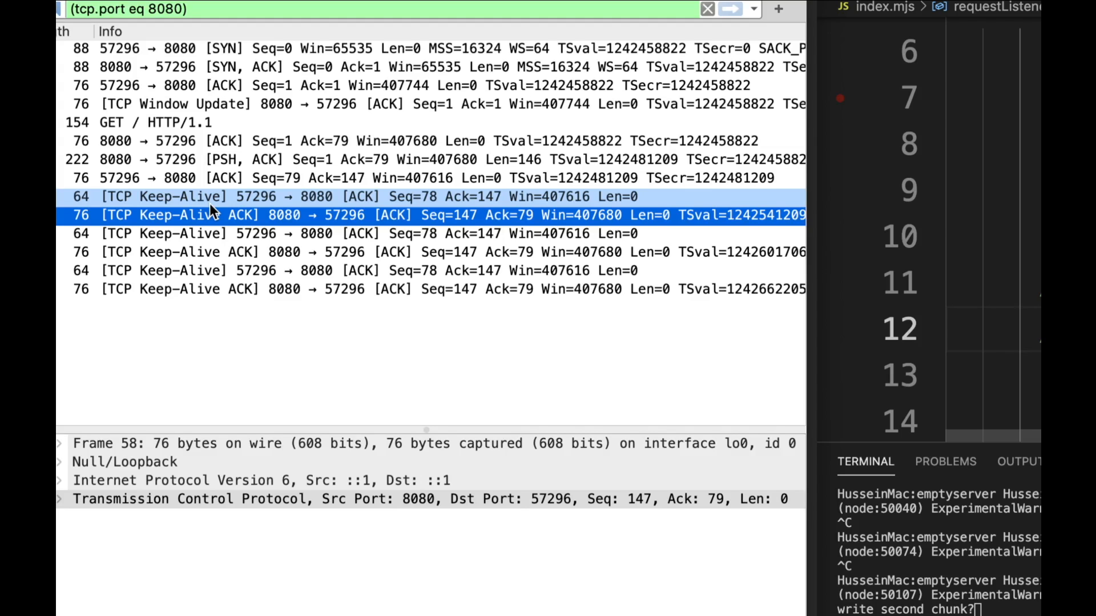
mouse_move(233, 212)
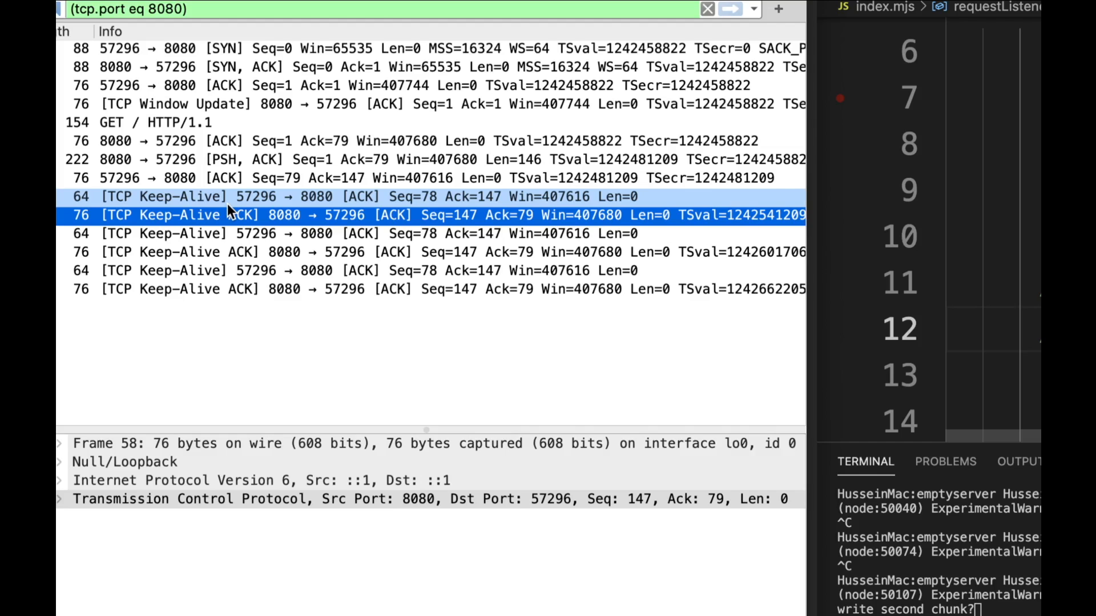
left_click(490, 251)
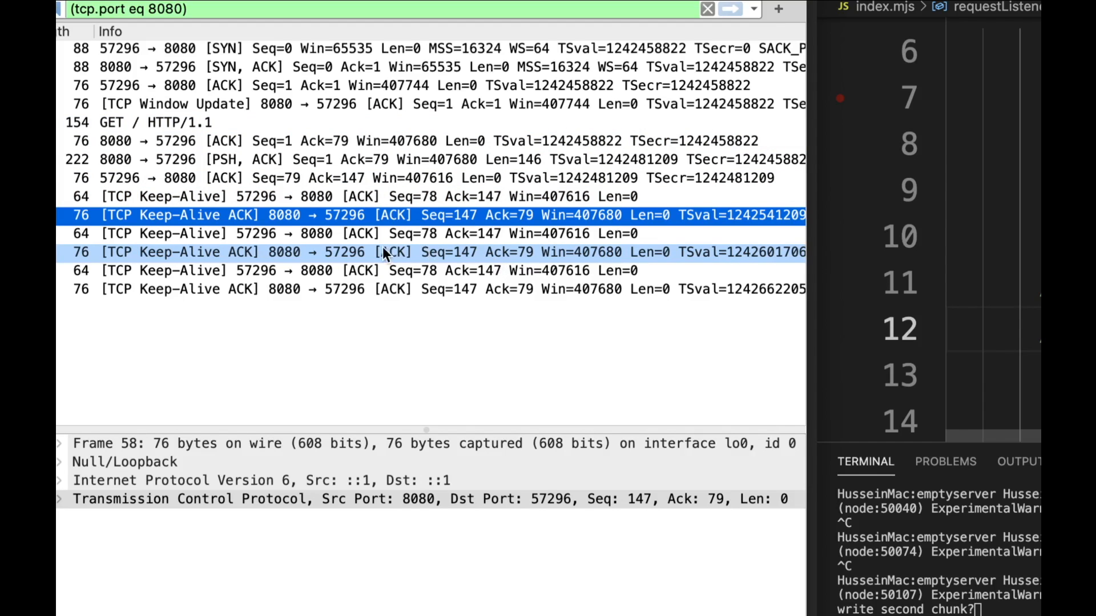
left_click(350, 196)
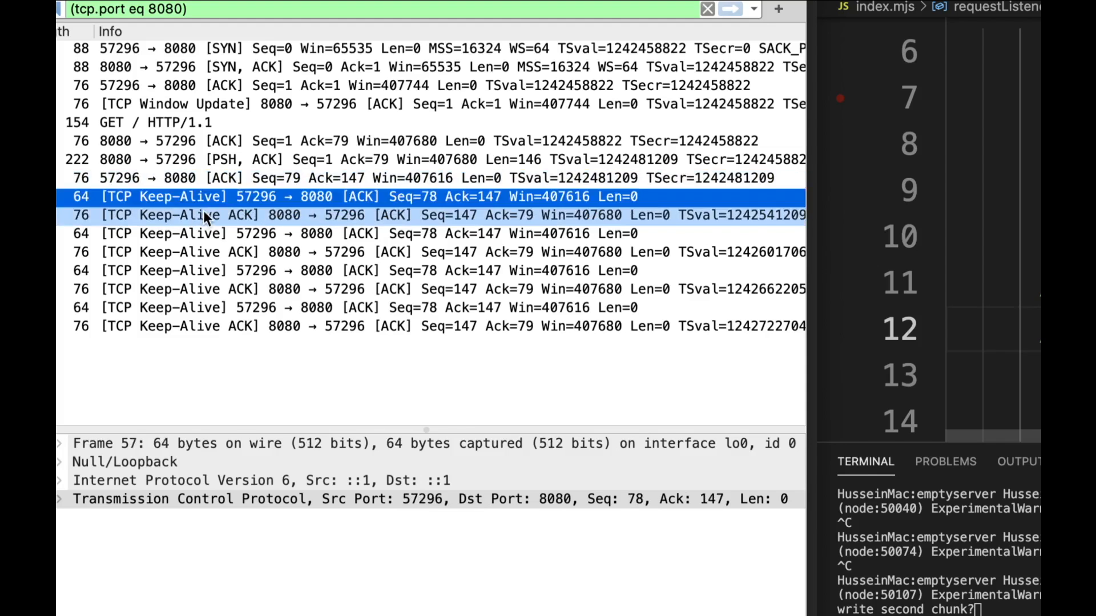
mouse_move(234, 224)
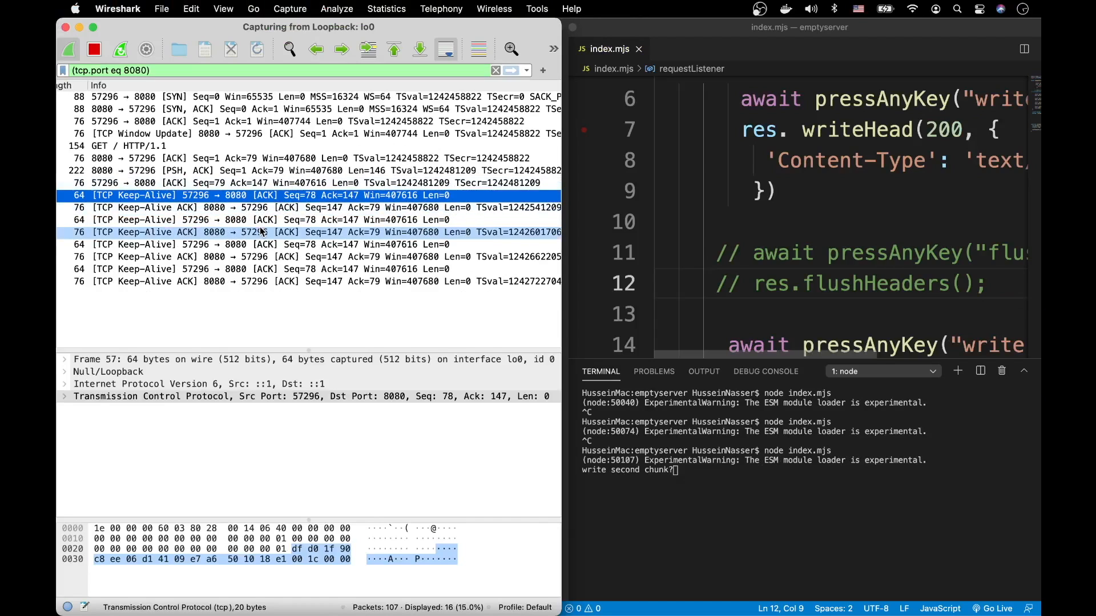
left_click(280, 207)
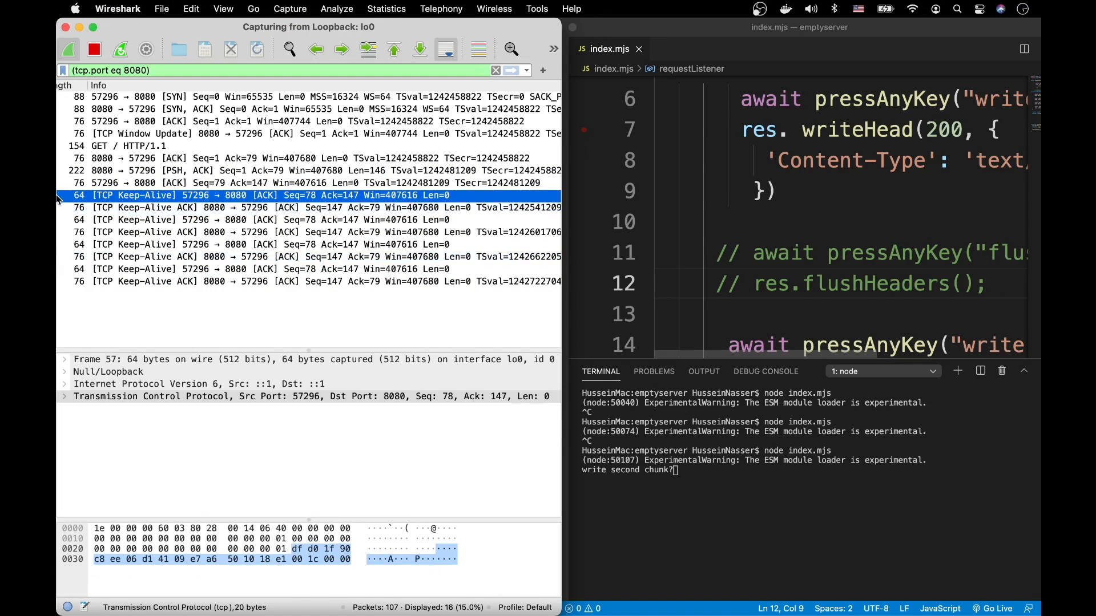
scroll("right", 3)
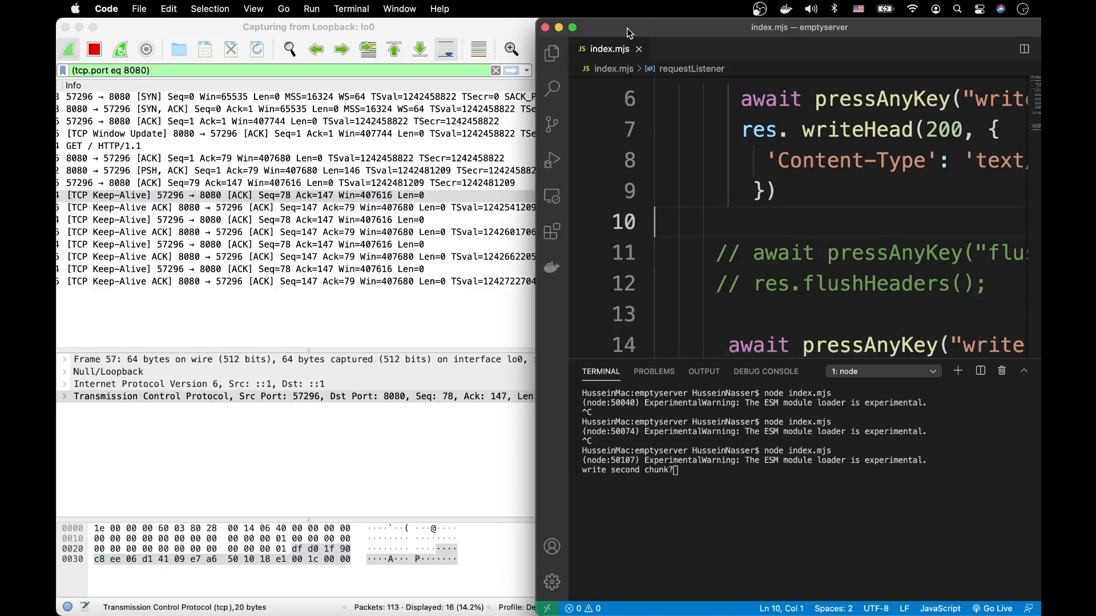
mouse_move(779, 342)
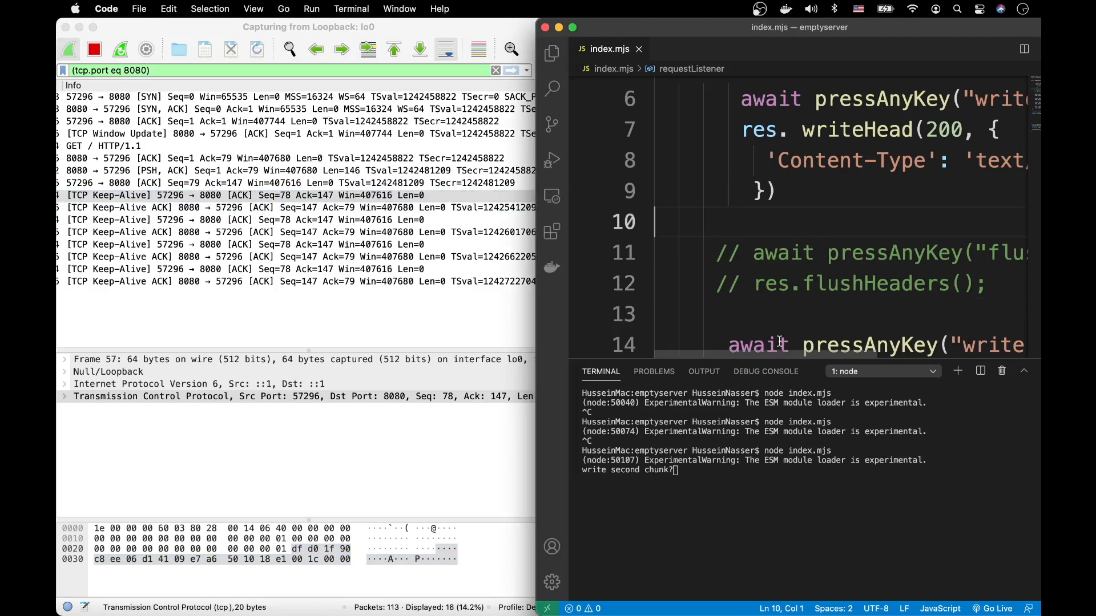
scroll("up", 3)
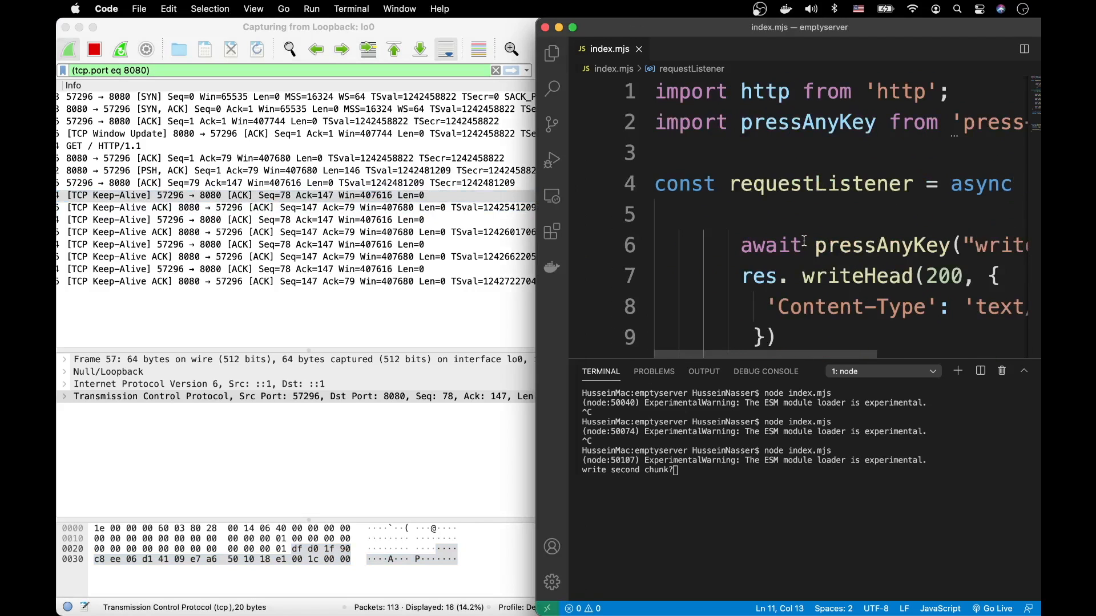
scroll("down", 3)
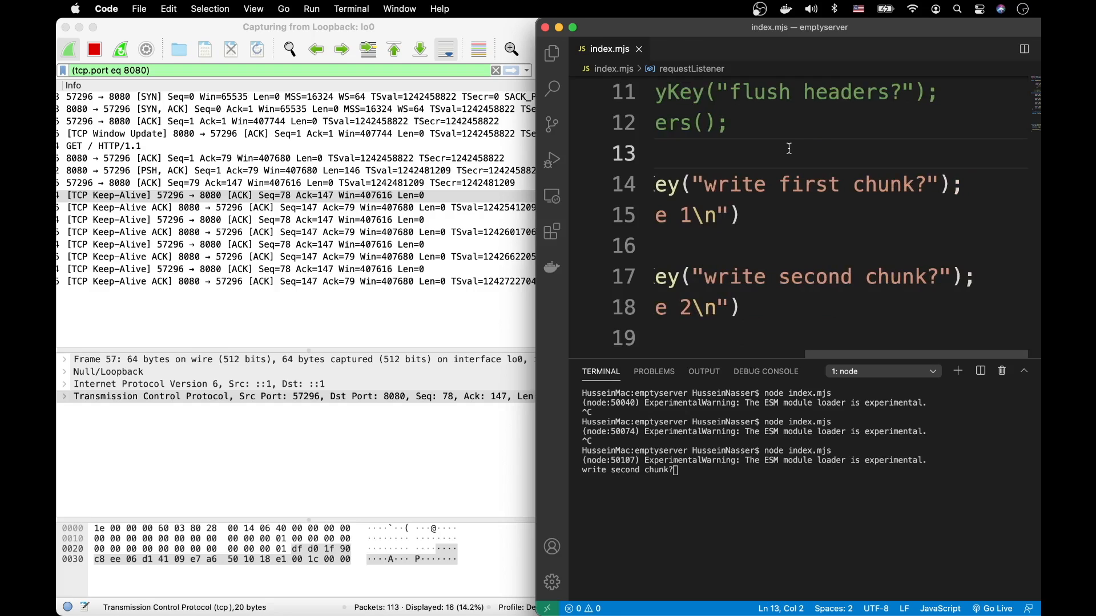
mouse_move(718, 110)
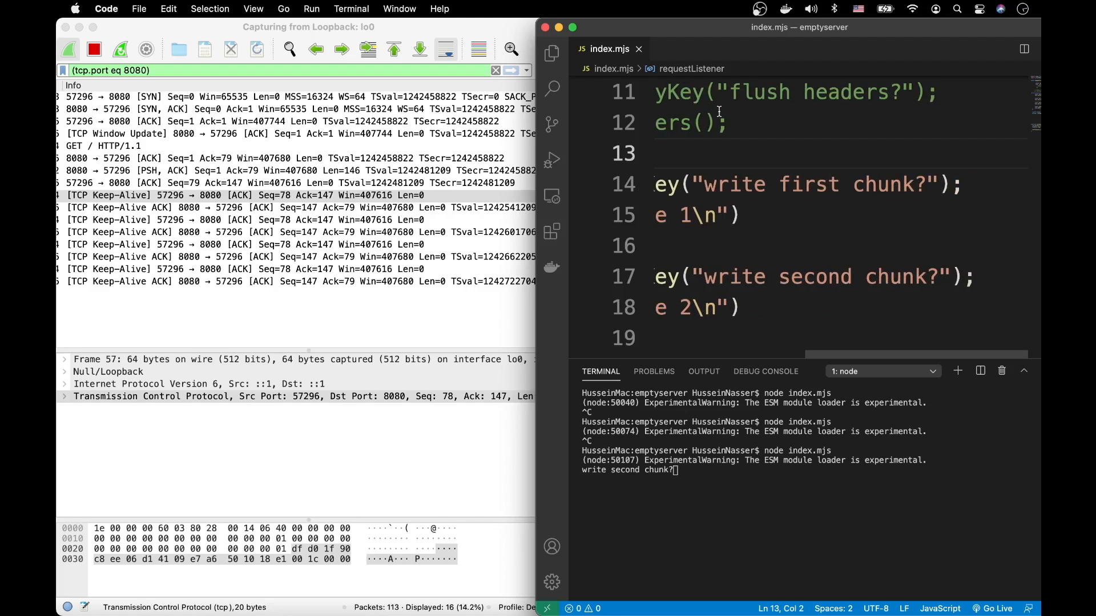